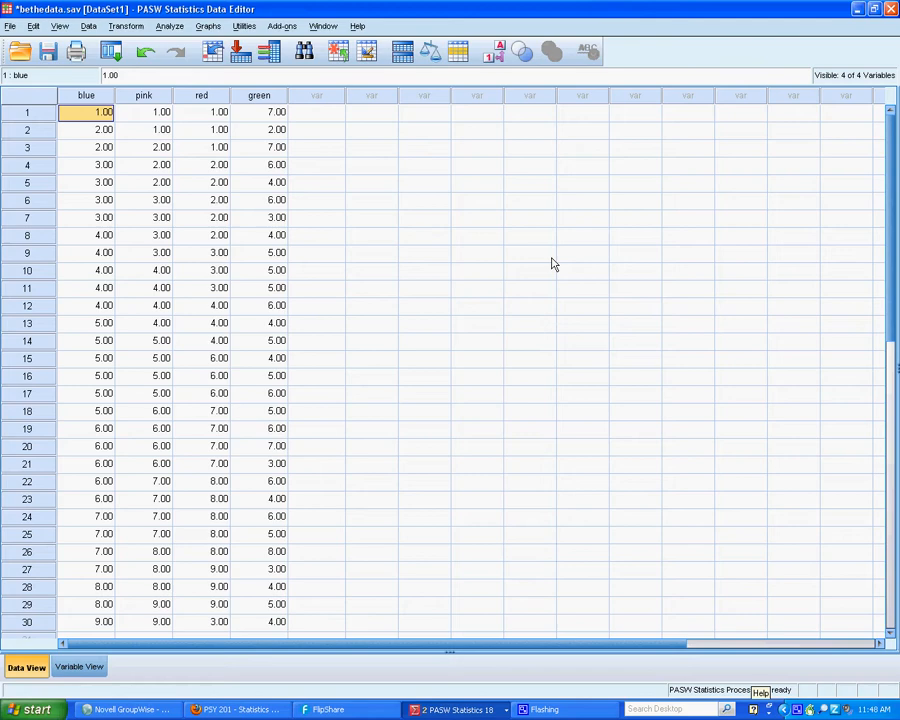
pyautogui.moveTo(30, 636)
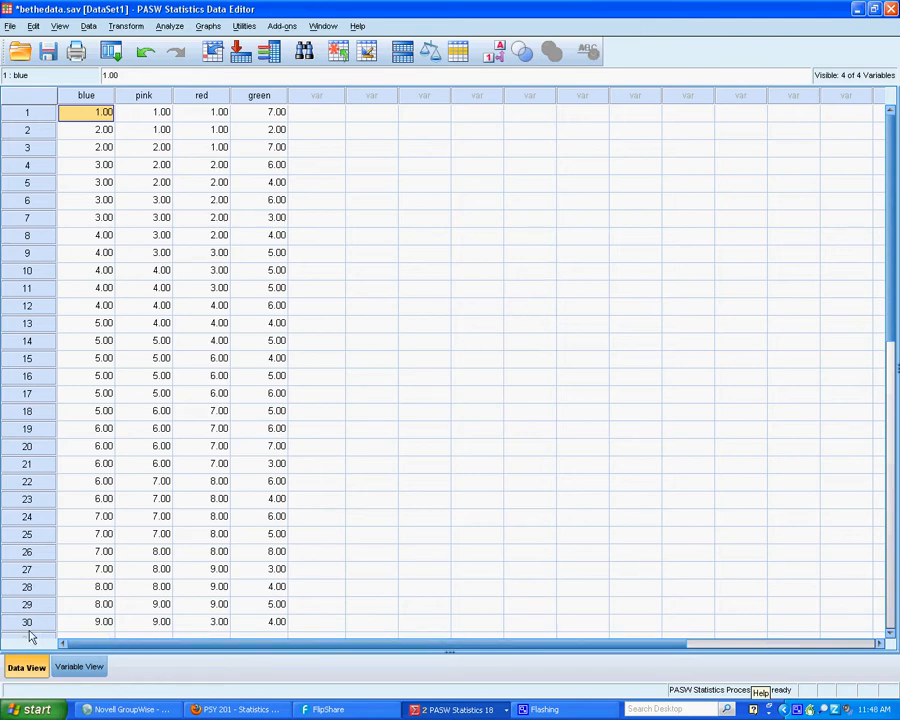
pyautogui.moveTo(270, 630)
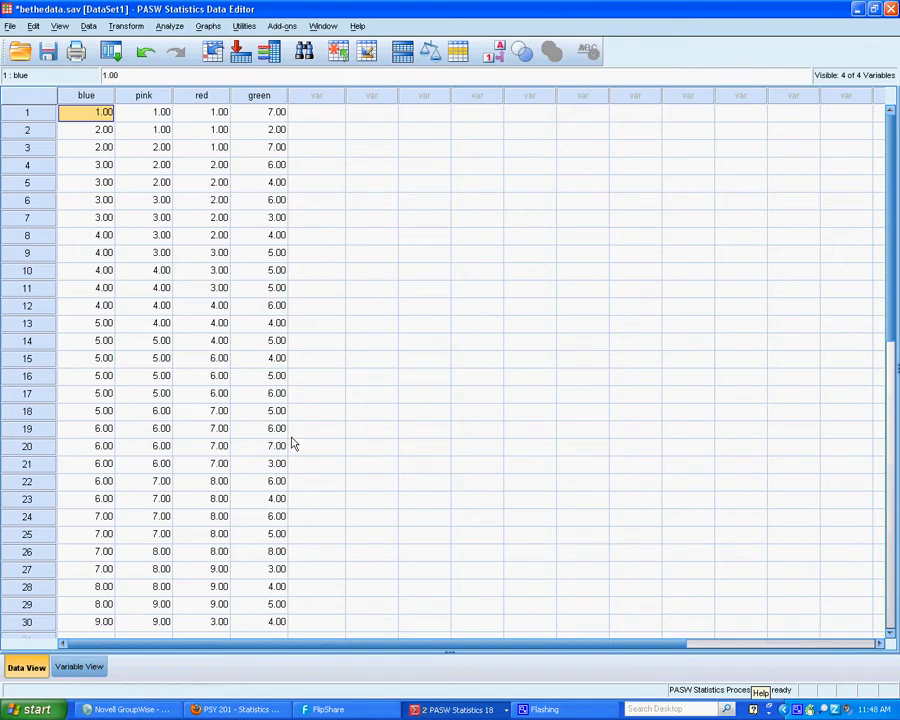
# Start a Frequencies analysis with blue, pink, red and green as the variables
pyautogui.click(168, 26)
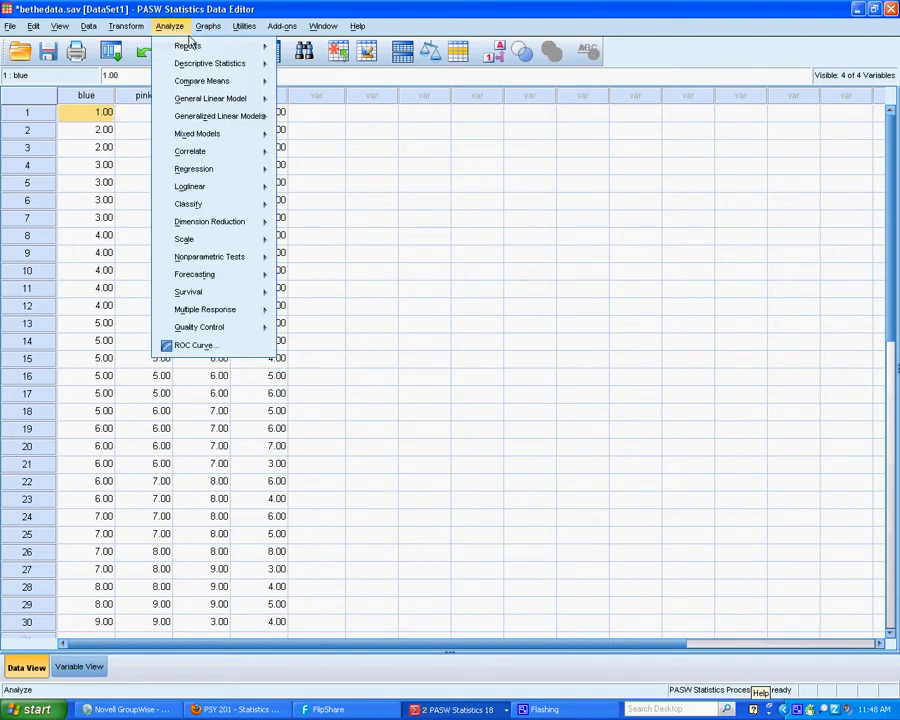
pyautogui.moveTo(208, 62)
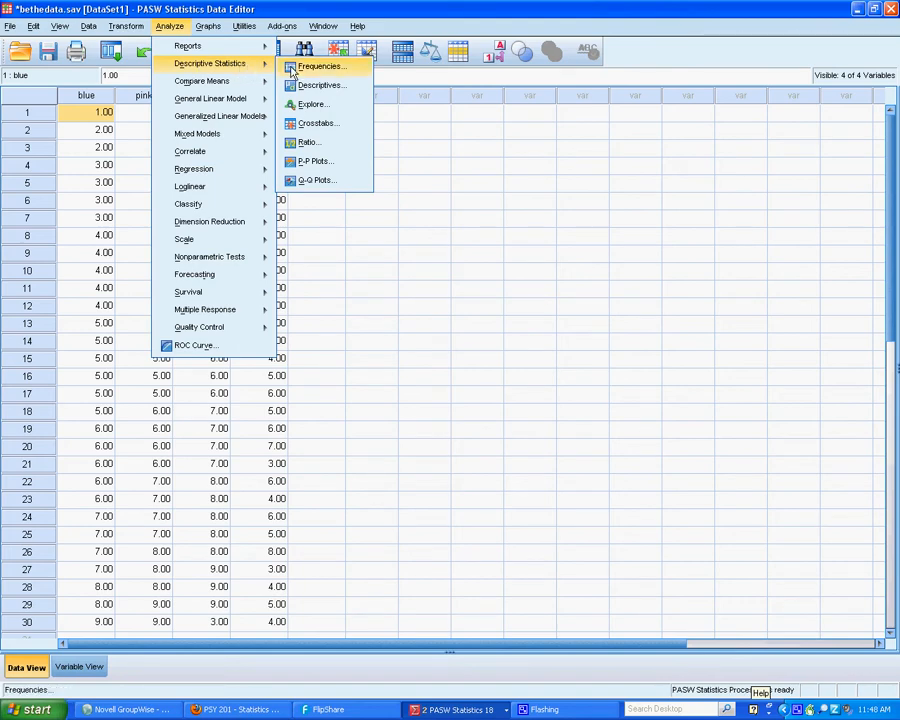
pyautogui.click(320, 66)
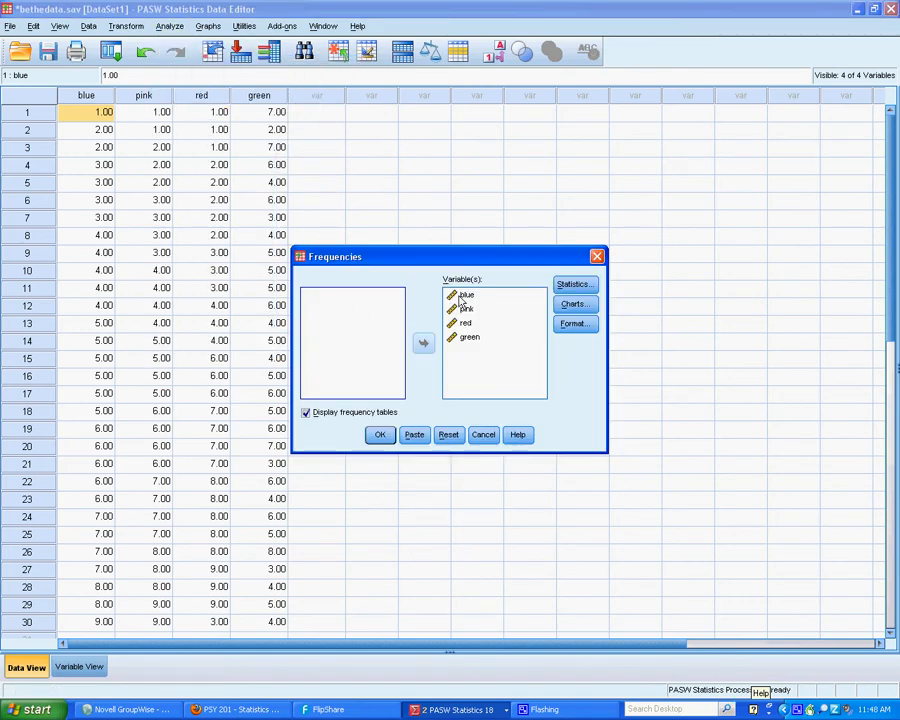
pyautogui.click(468, 336)
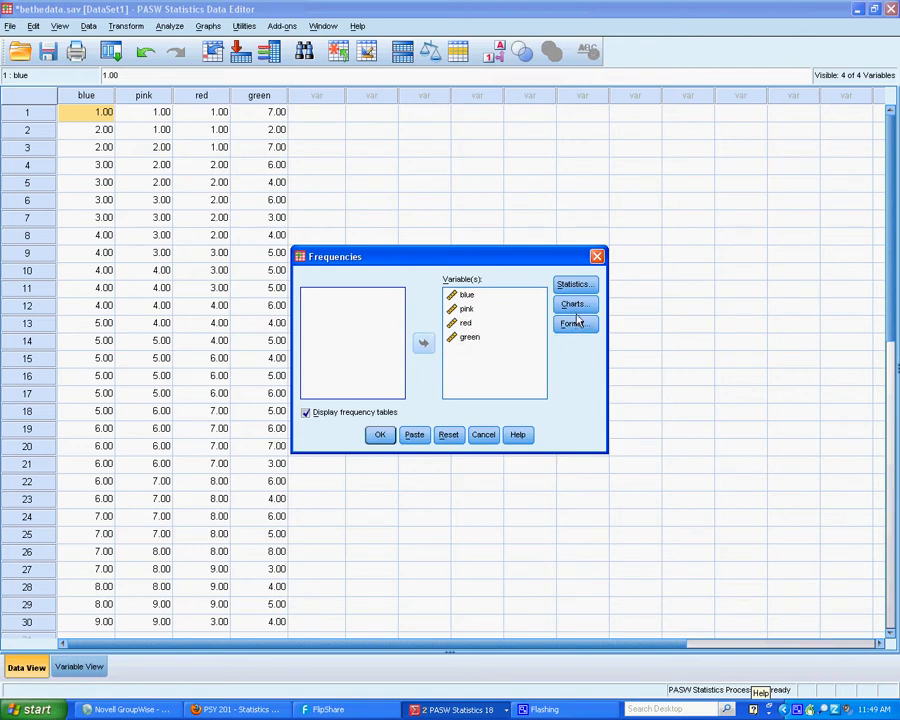
# Request mean, median, mode, std. deviation and variance, plus a histogram for each variable
pyautogui.click(574, 284)
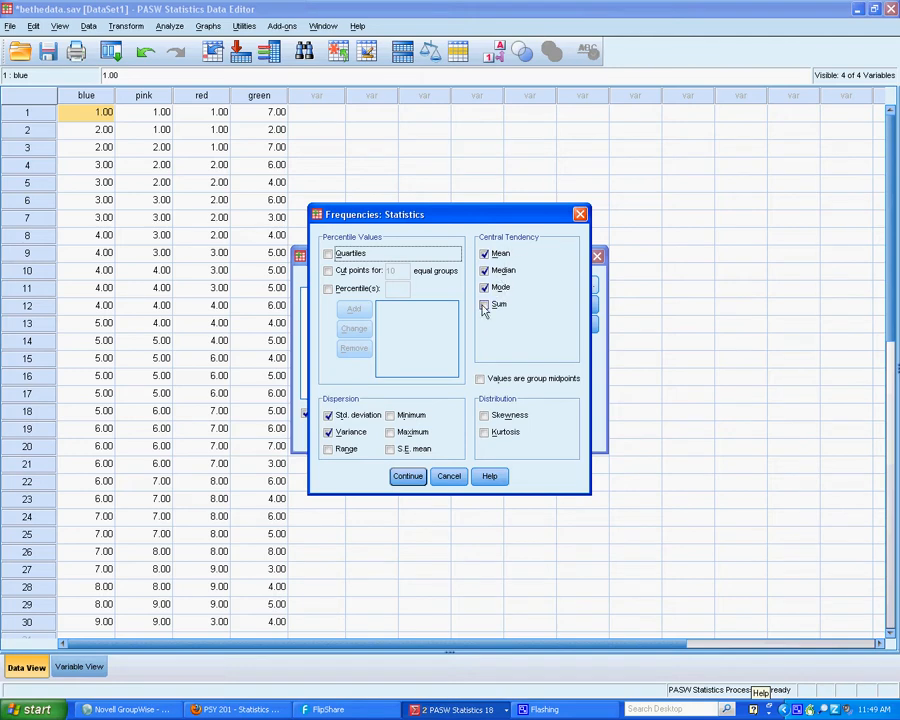
pyautogui.click(484, 304)
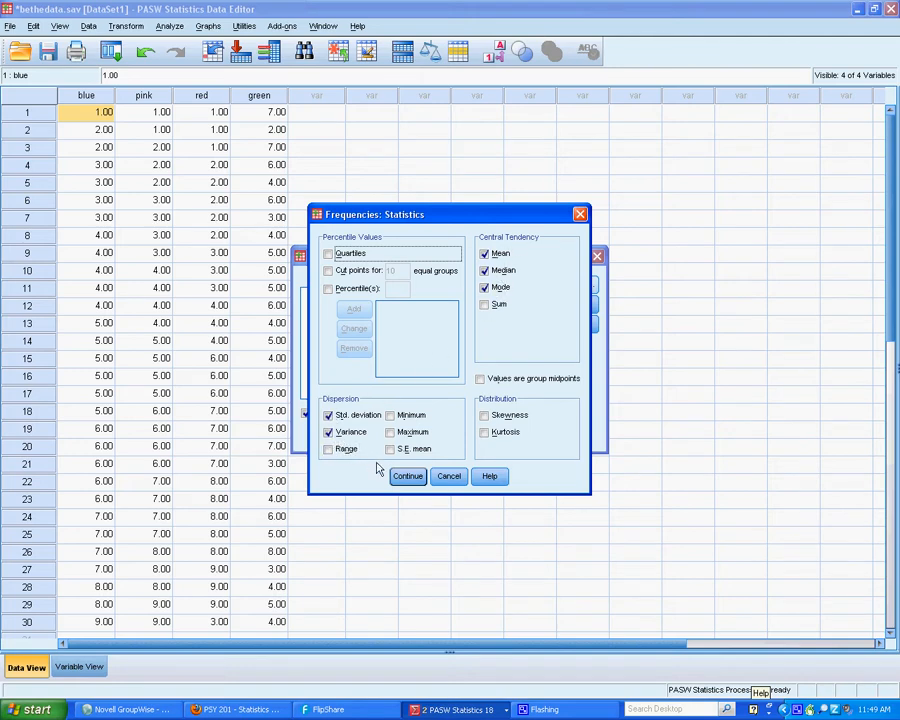
pyautogui.click(572, 304)
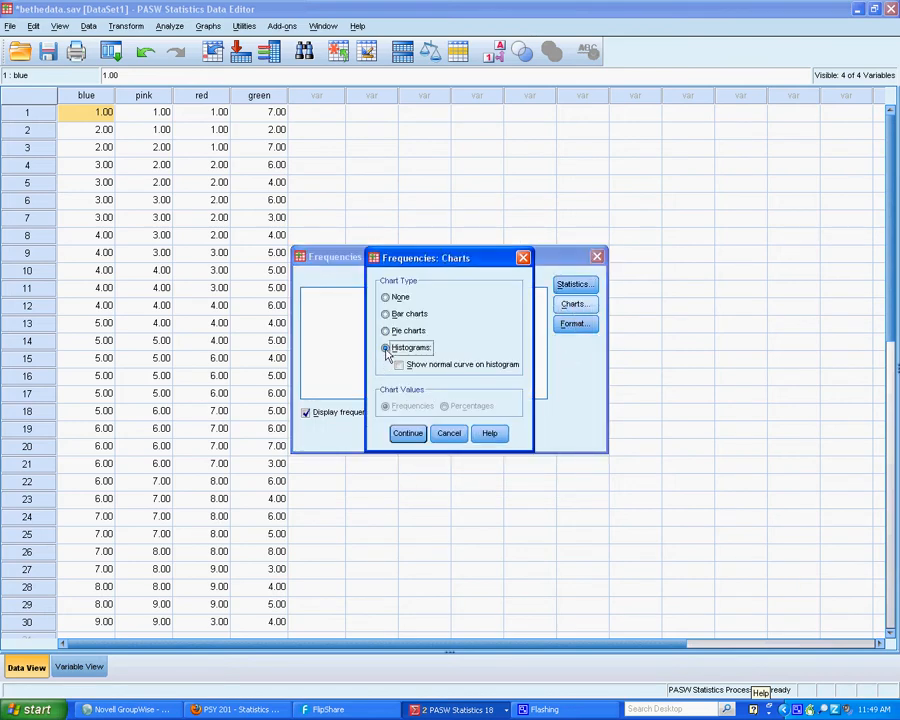
pyautogui.click(408, 432)
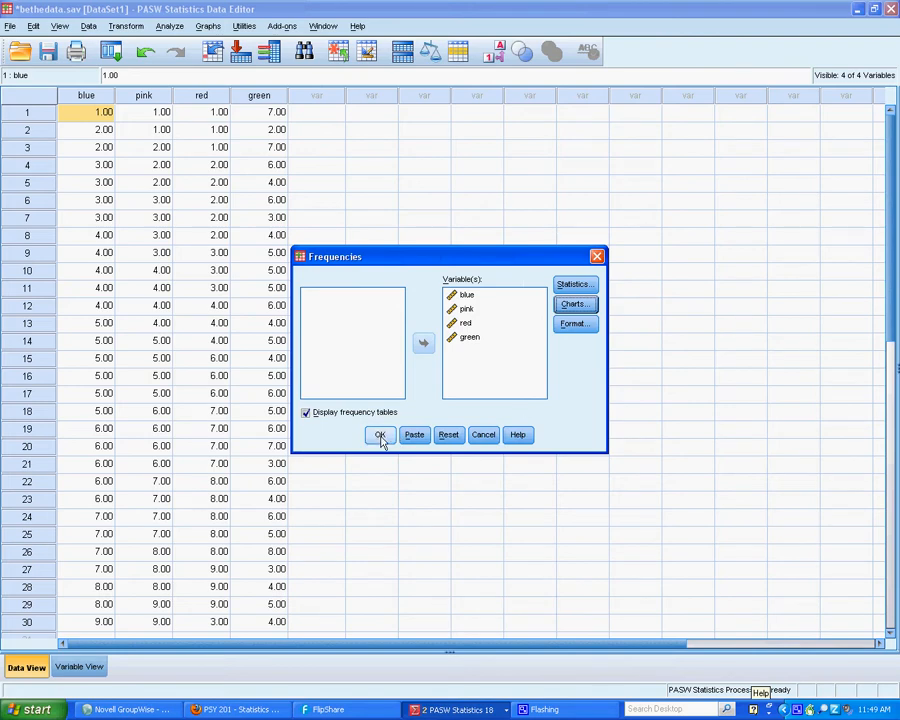
# Run the analysis and browse the Statistics table and green frequency table in the output
pyautogui.click(380, 434)
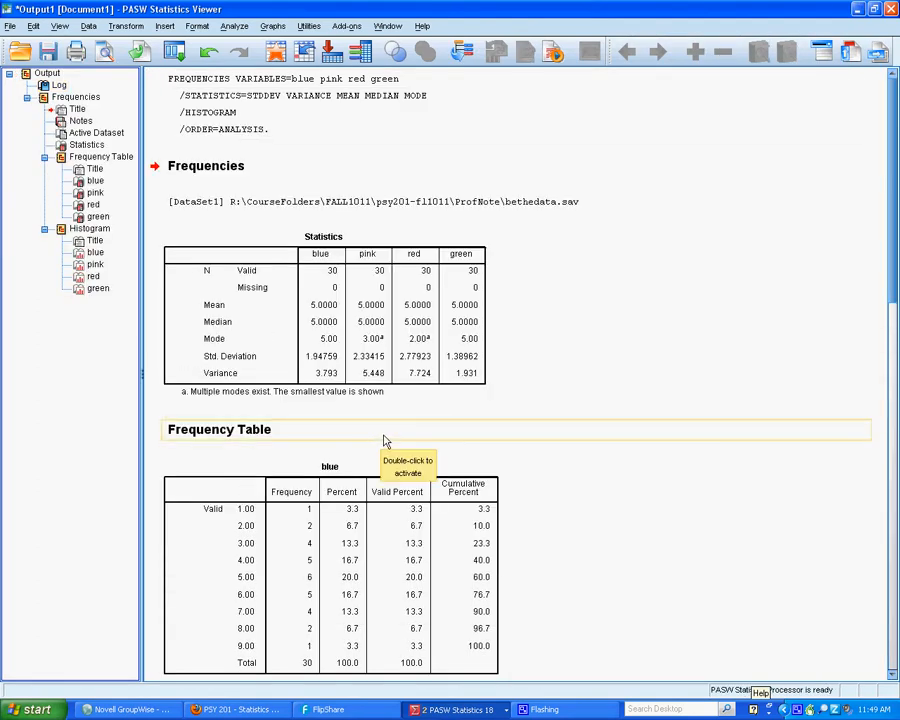
pyautogui.moveTo(184, 356)
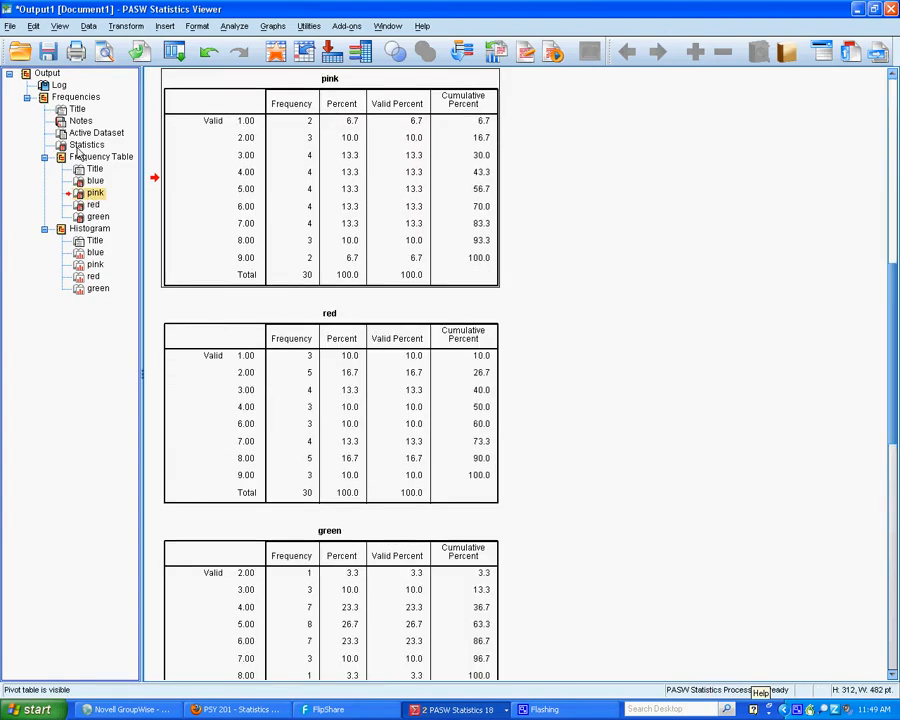
pyautogui.click(88, 144)
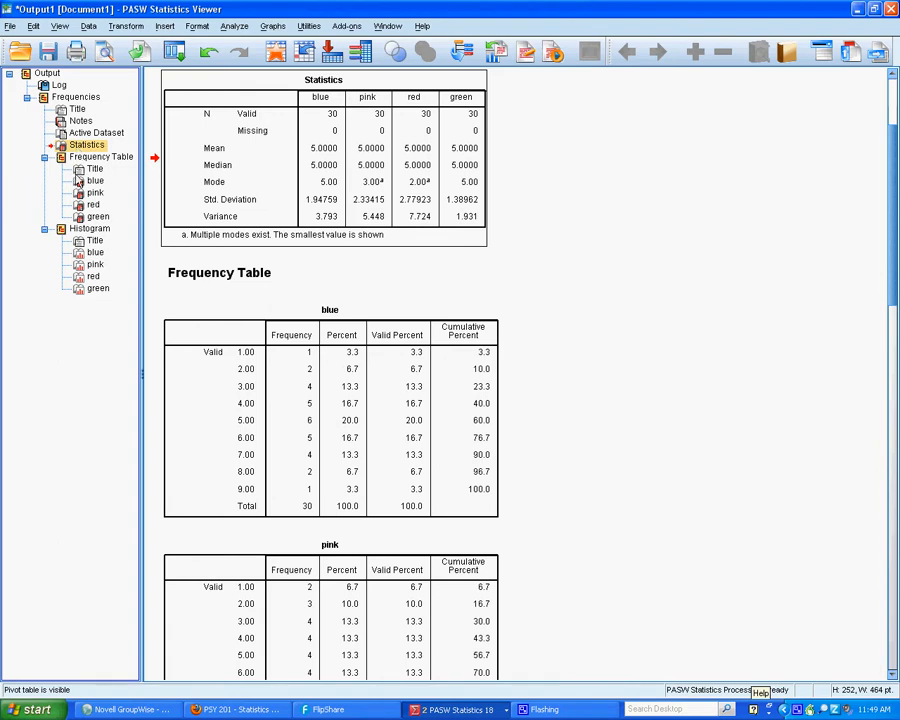
pyautogui.click(98, 216)
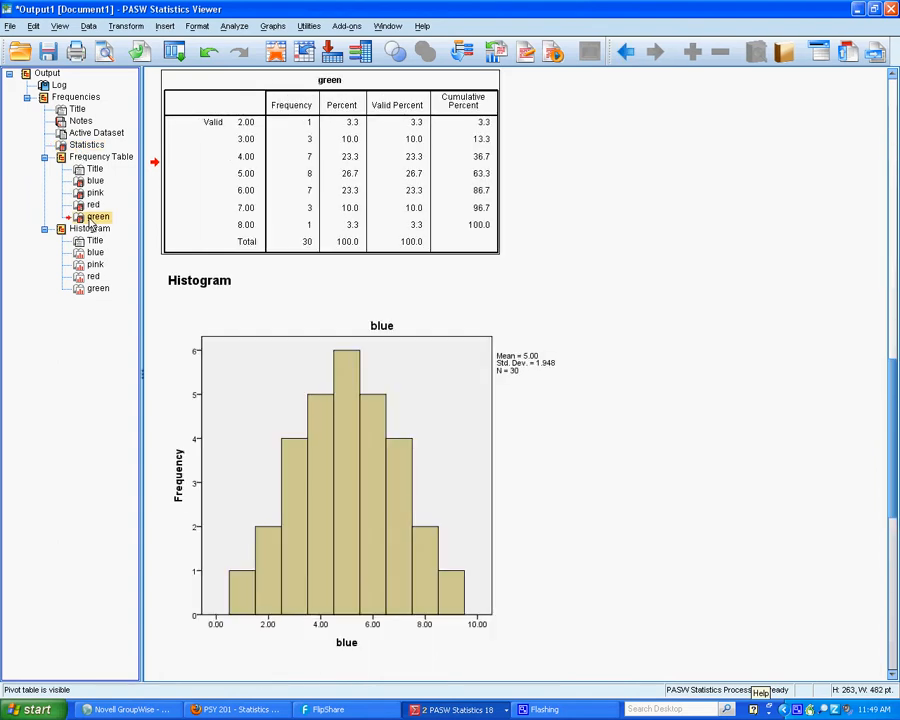
pyautogui.click(94, 240)
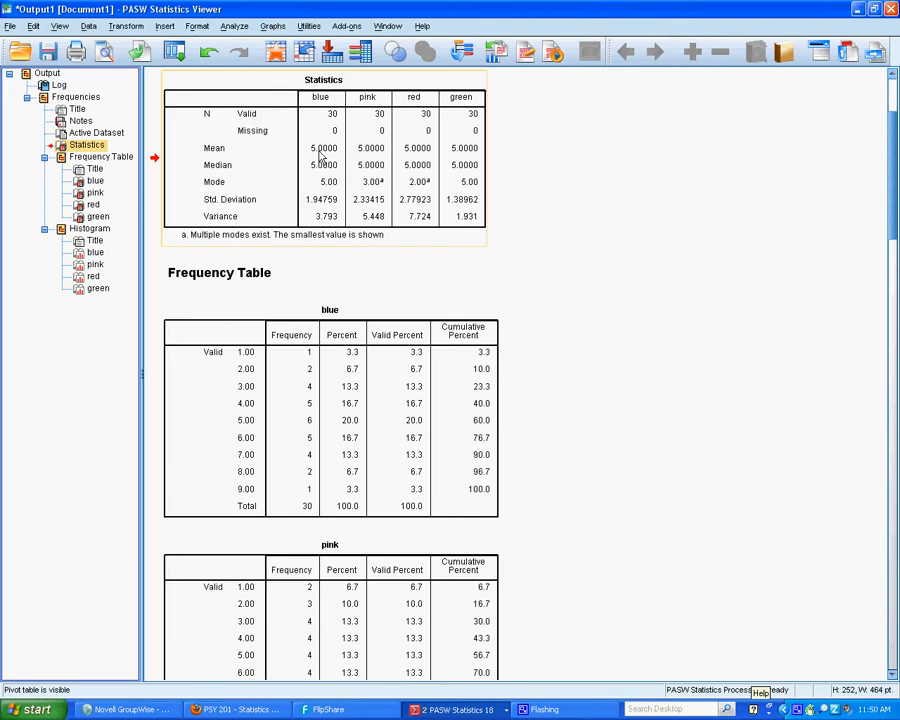
pyautogui.moveTo(324, 160)
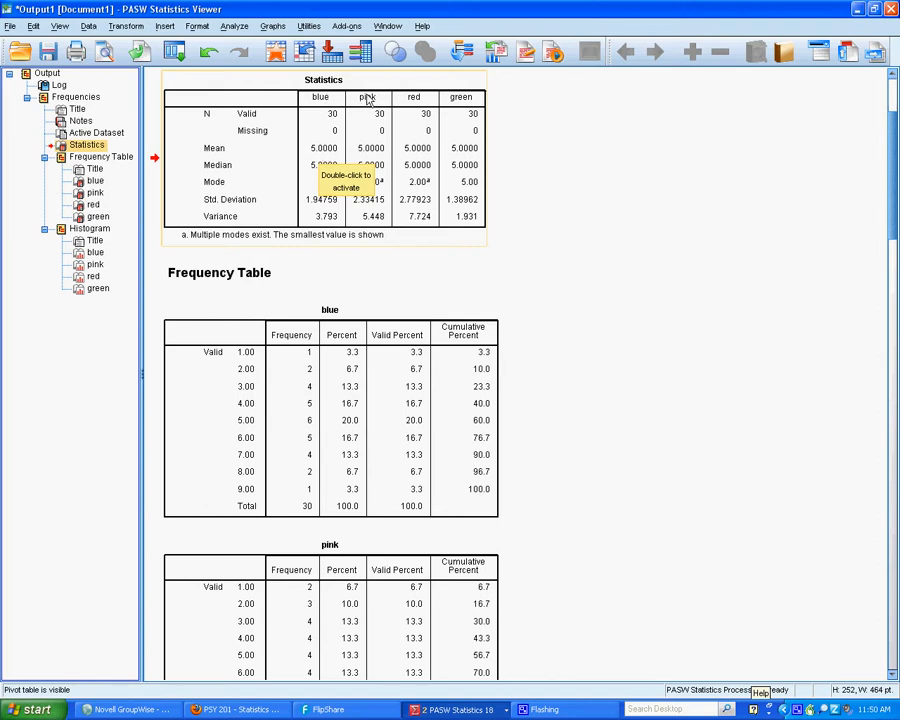
pyautogui.moveTo(466, 100)
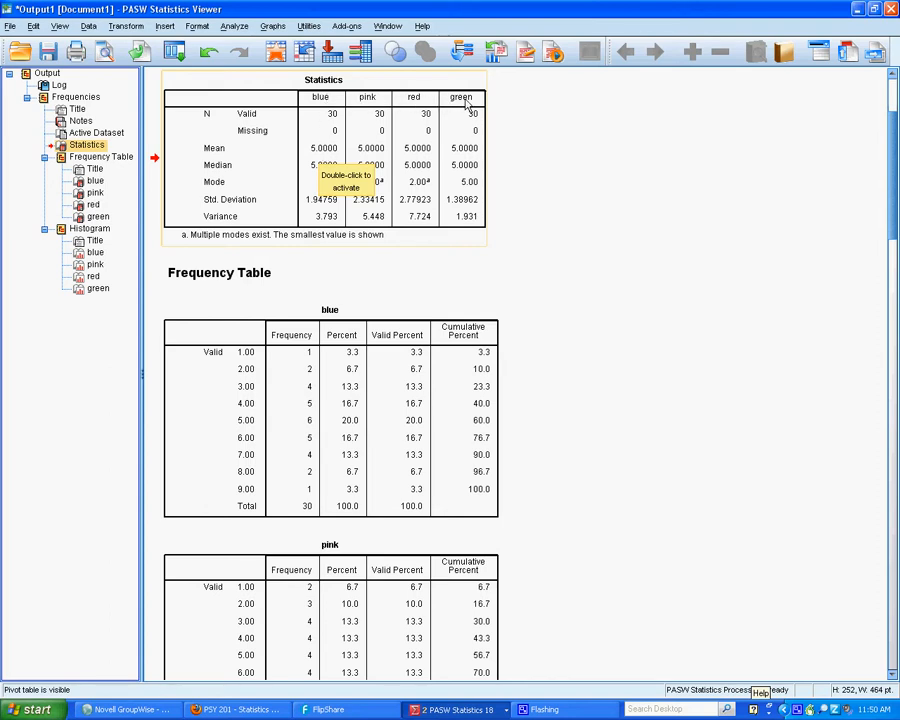
pyautogui.moveTo(516, 244)
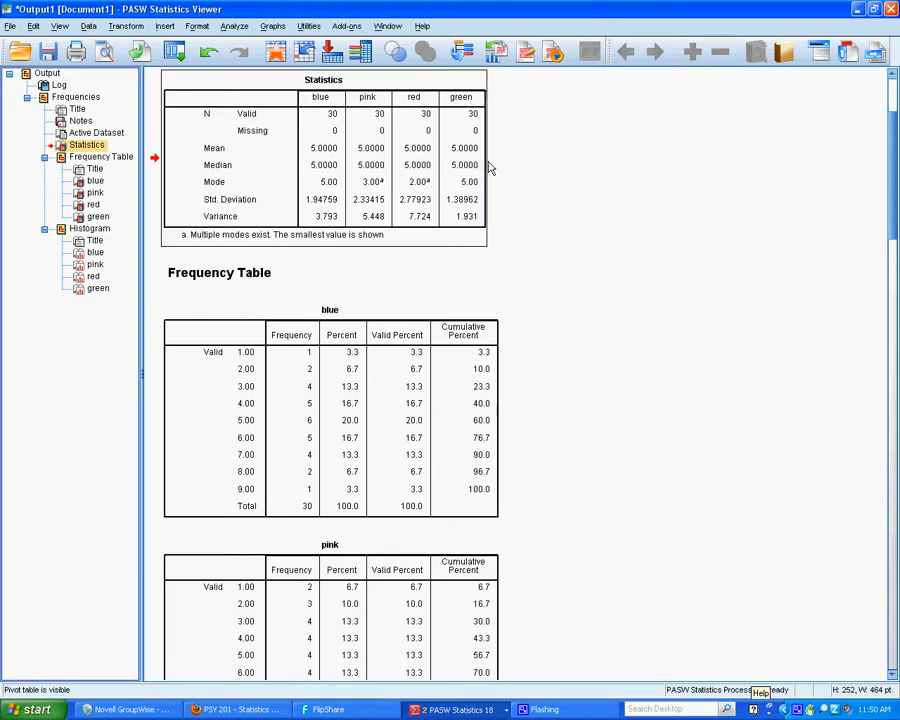
pyautogui.moveTo(480, 160)
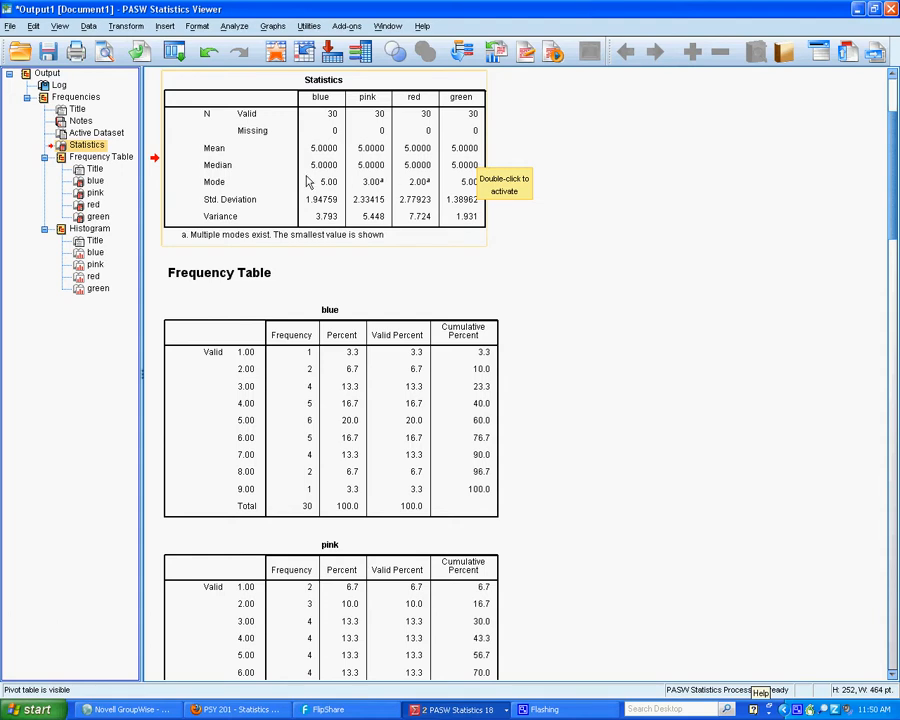
pyautogui.moveTo(470, 180)
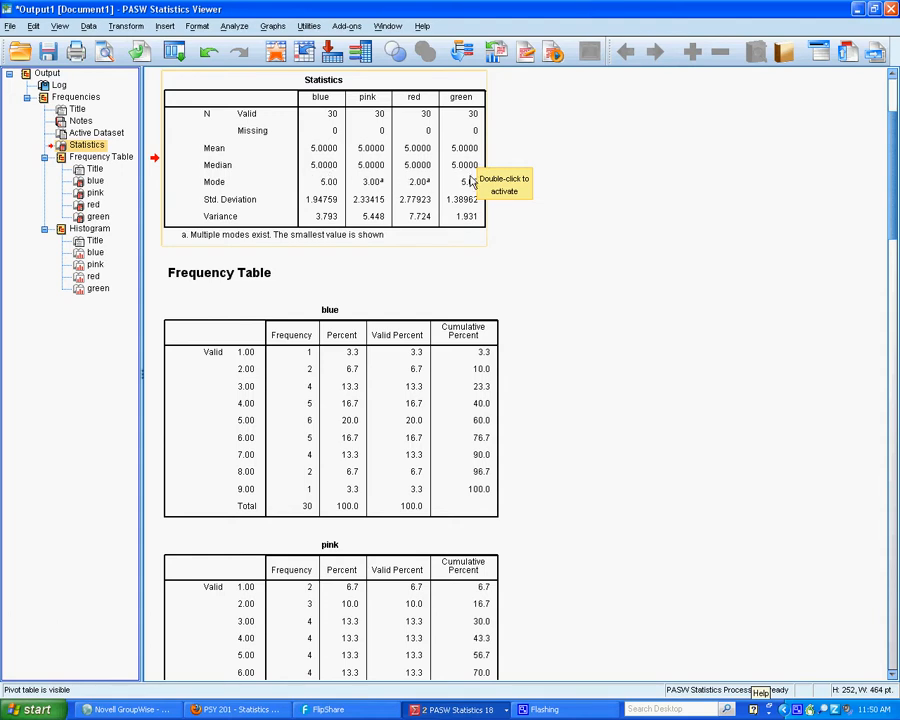
pyautogui.moveTo(476, 188)
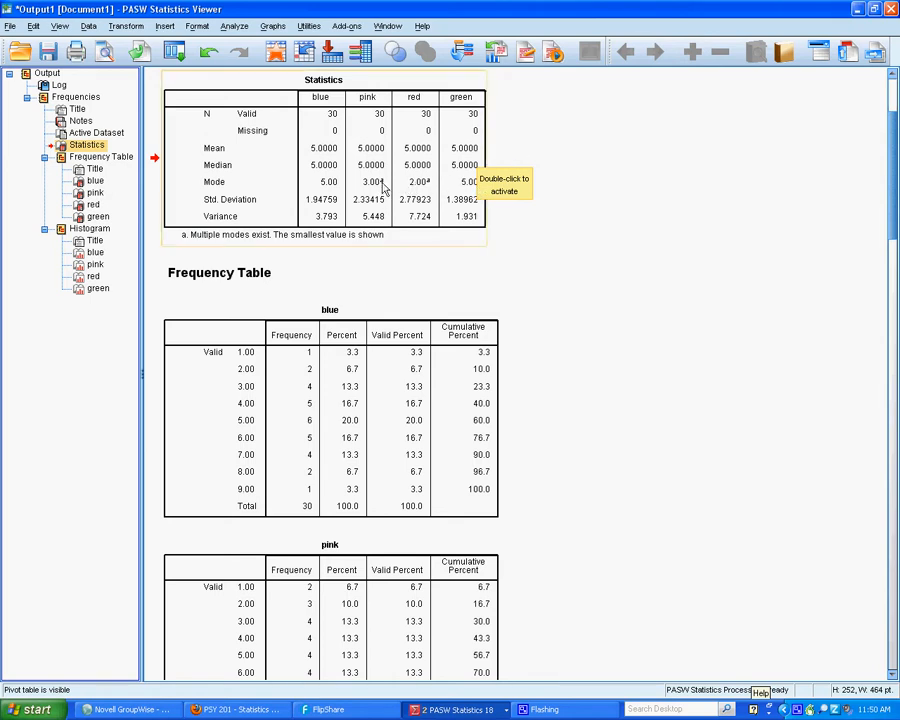
pyautogui.moveTo(242, 240)
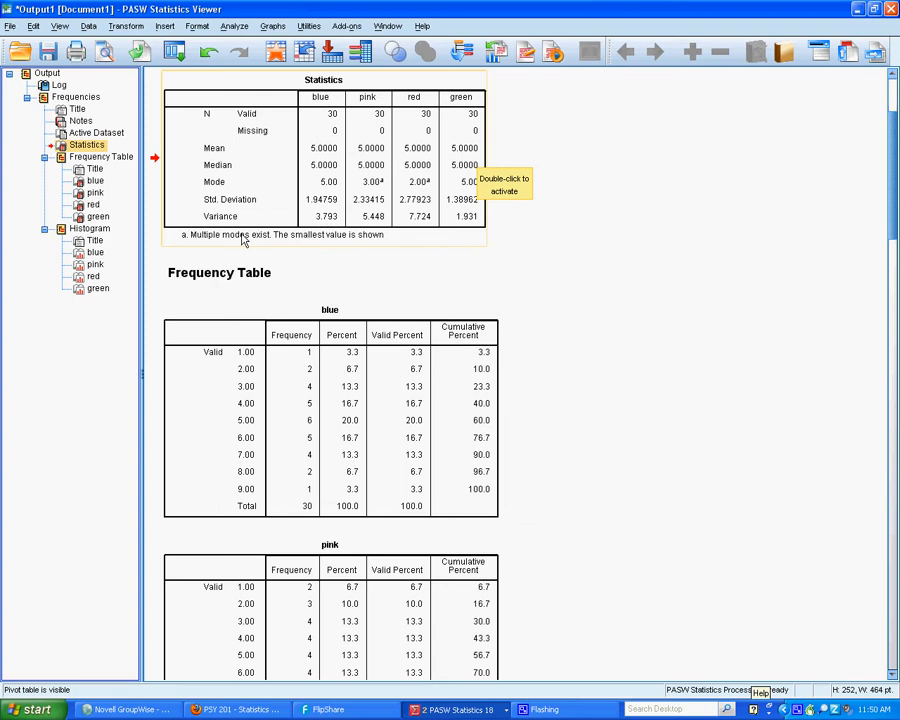
pyautogui.moveTo(428, 188)
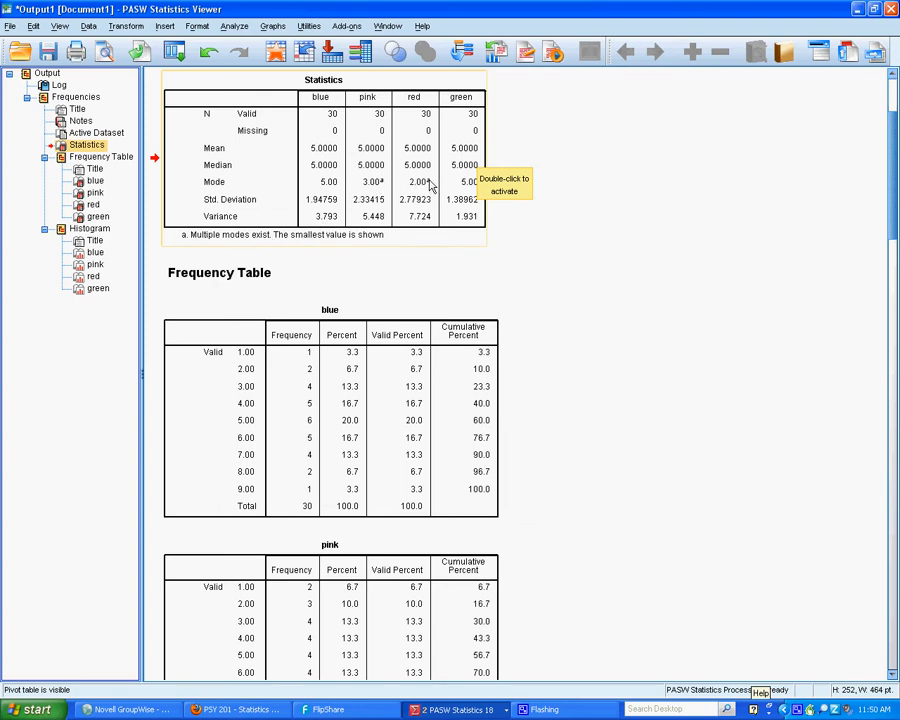
pyautogui.moveTo(320, 208)
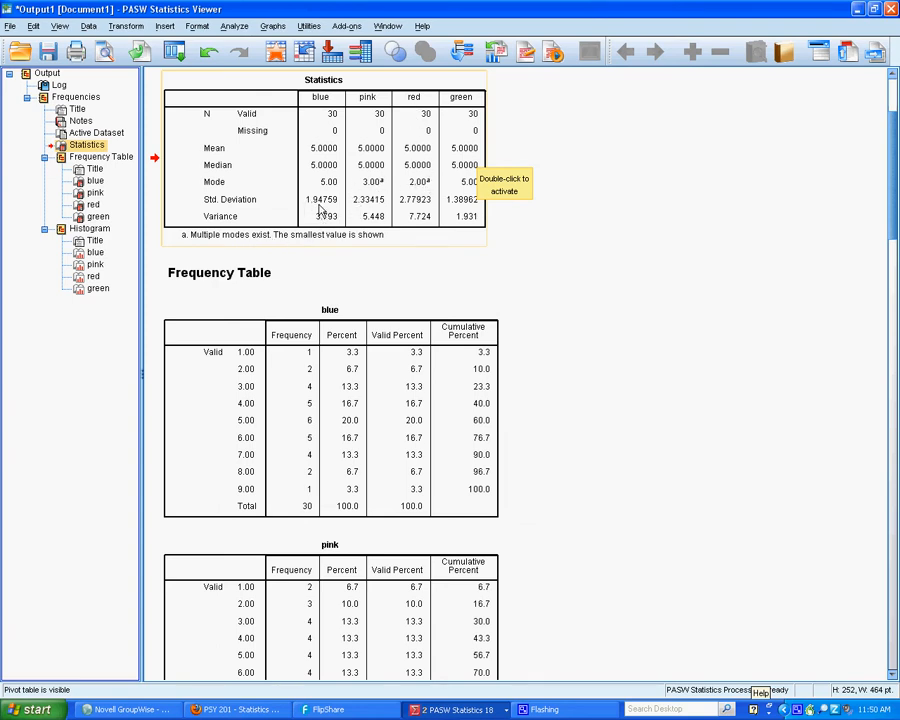
pyautogui.moveTo(488, 210)
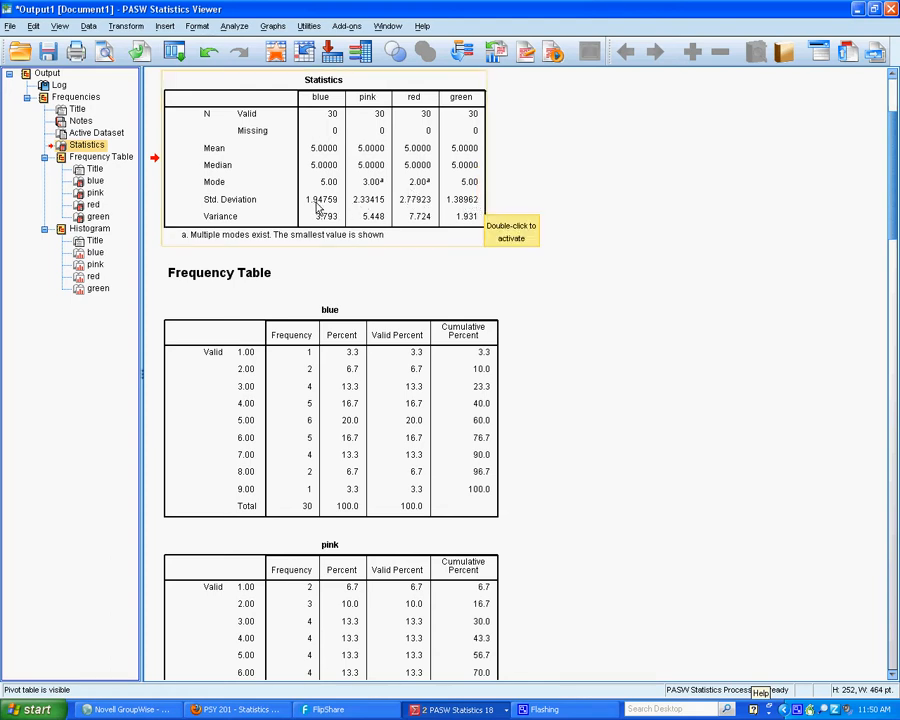
pyautogui.moveTo(466, 210)
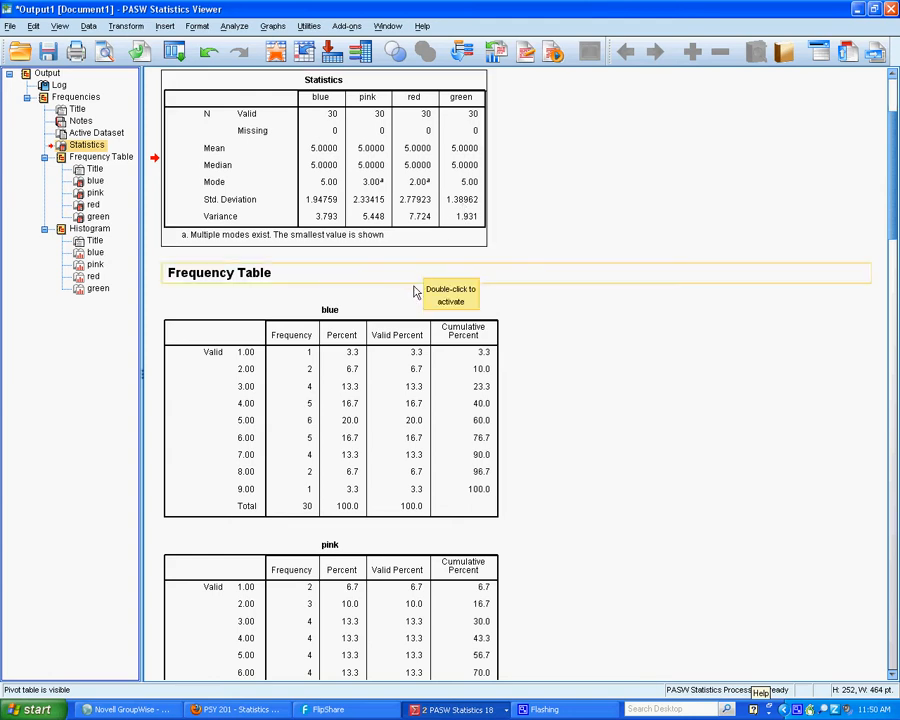
pyautogui.moveTo(388, 288)
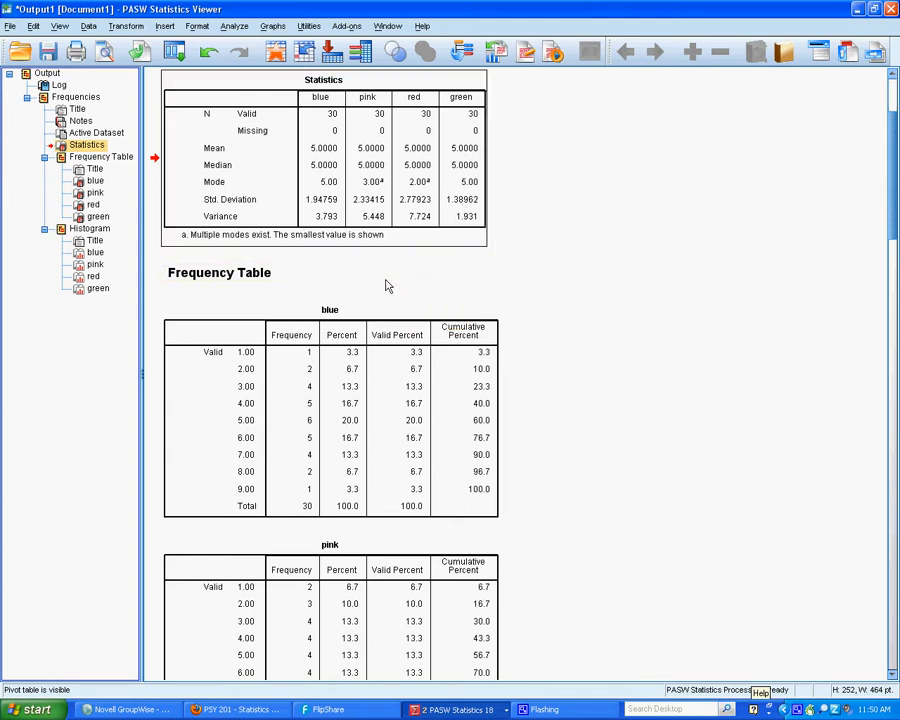
# Scroll to the blue histogram and select its bars in the Chart Editor
pyautogui.click(236, 328)
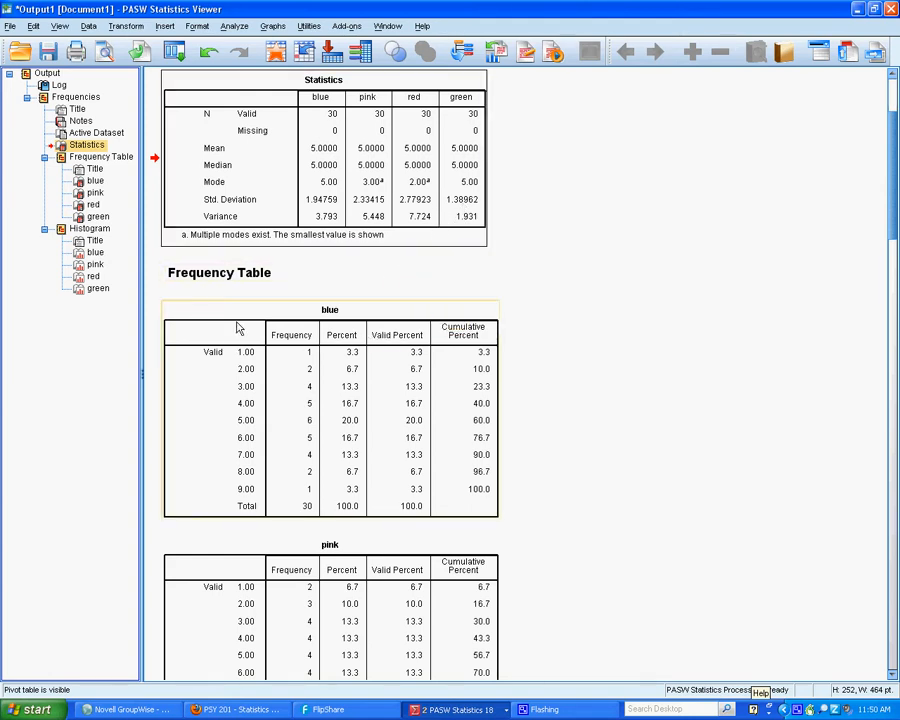
pyautogui.scroll(-3)
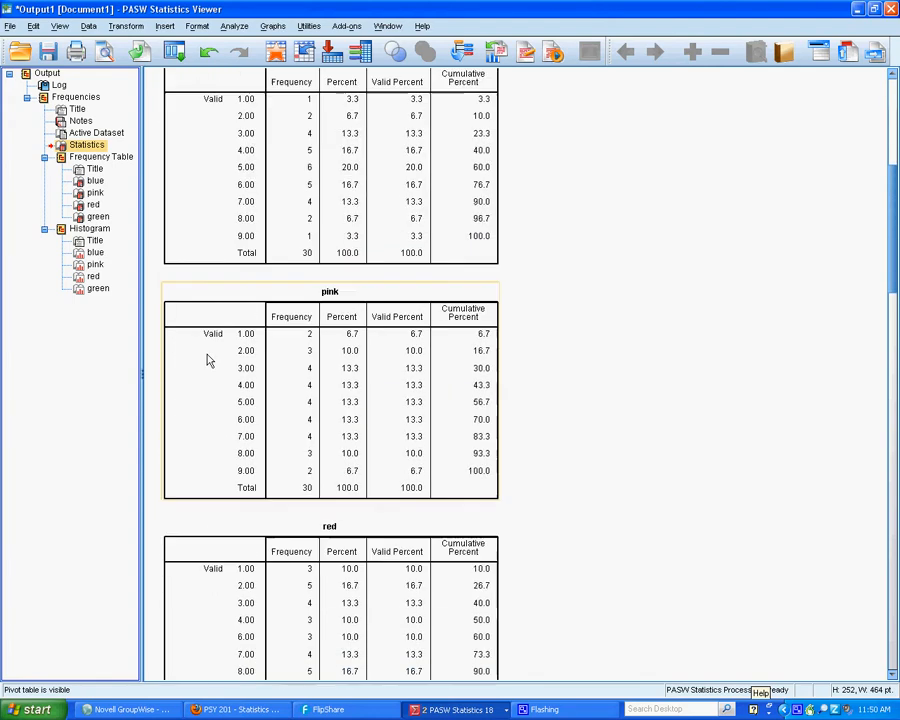
pyautogui.scroll(-3)
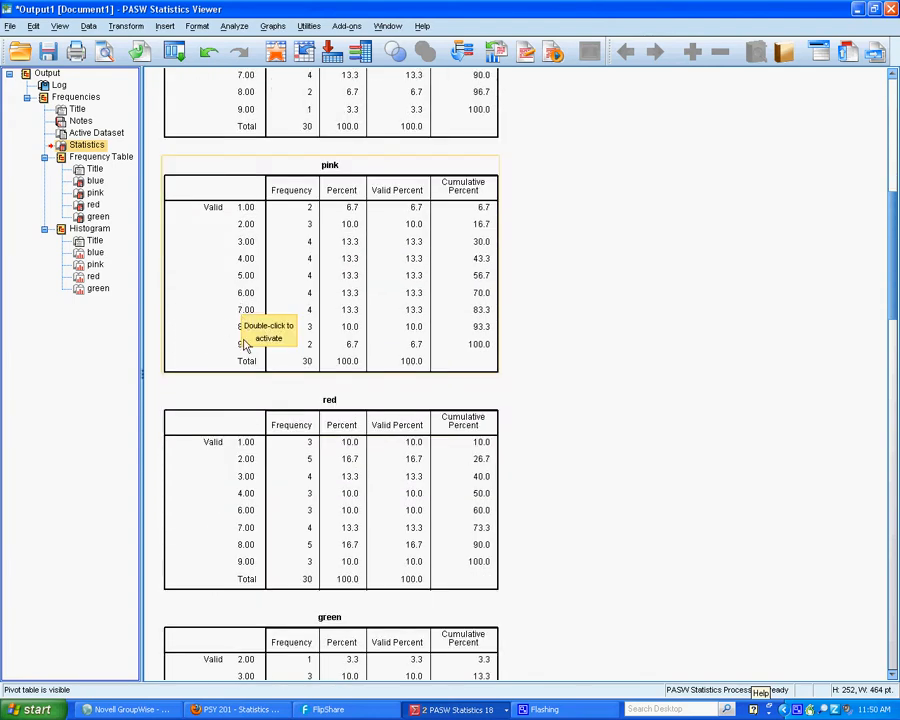
pyautogui.scroll(-3)
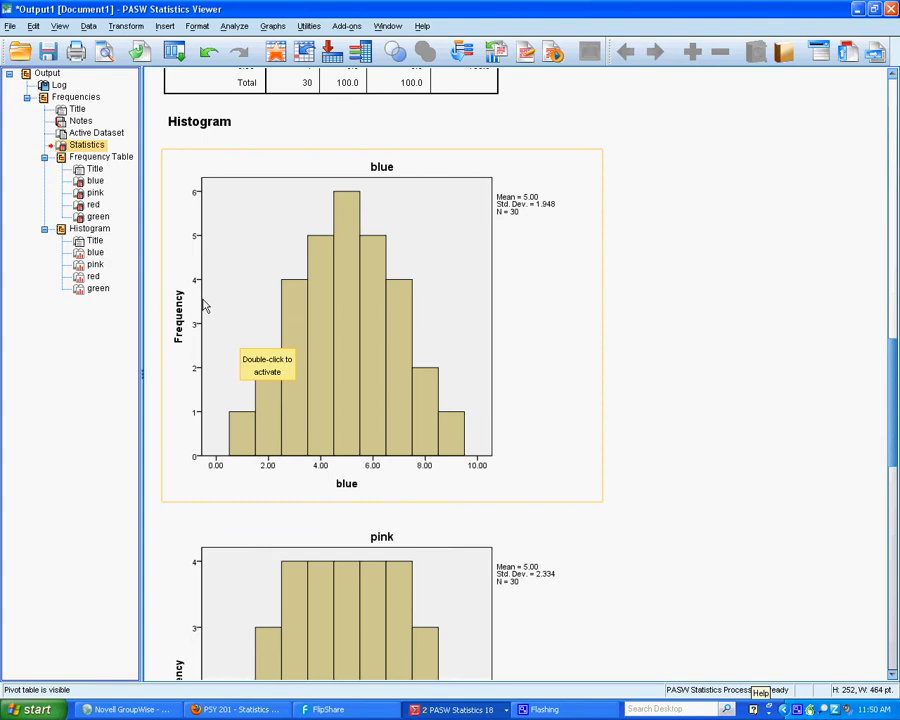
pyautogui.moveTo(410, 488)
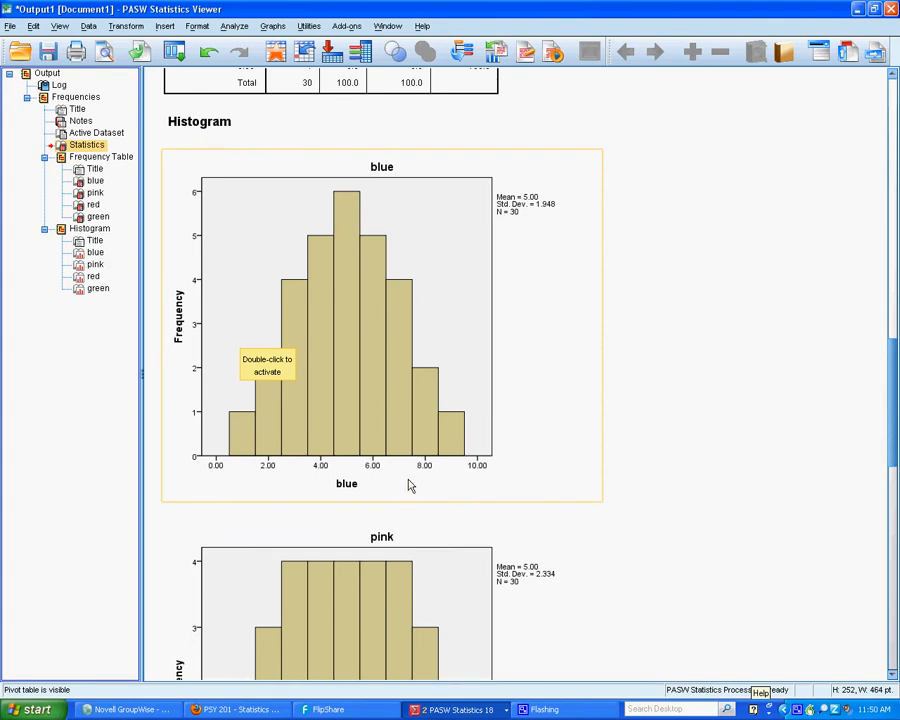
pyautogui.moveTo(396, 470)
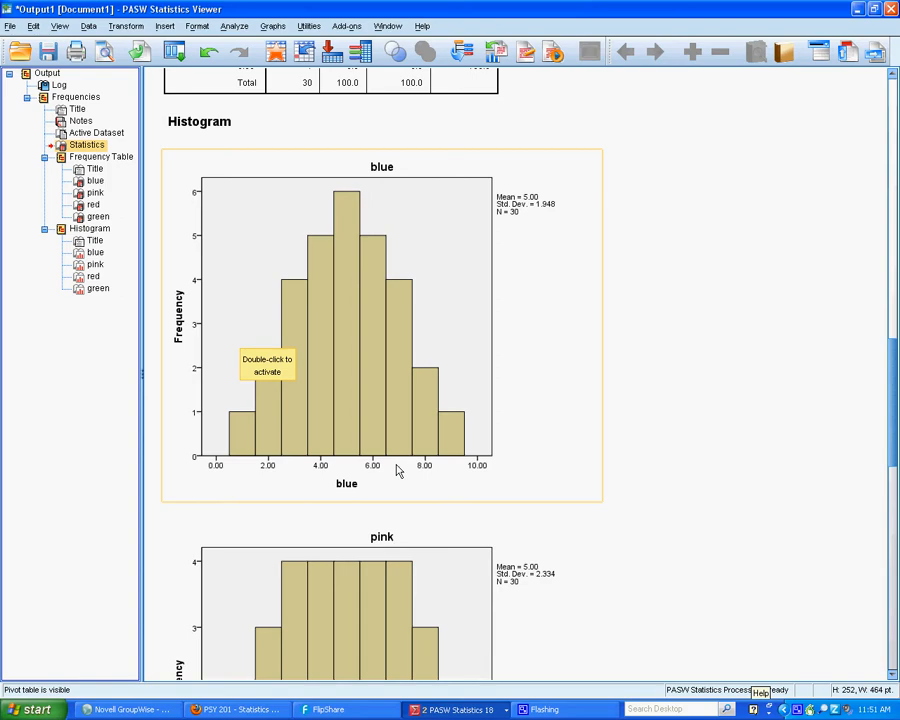
pyautogui.moveTo(378, 388)
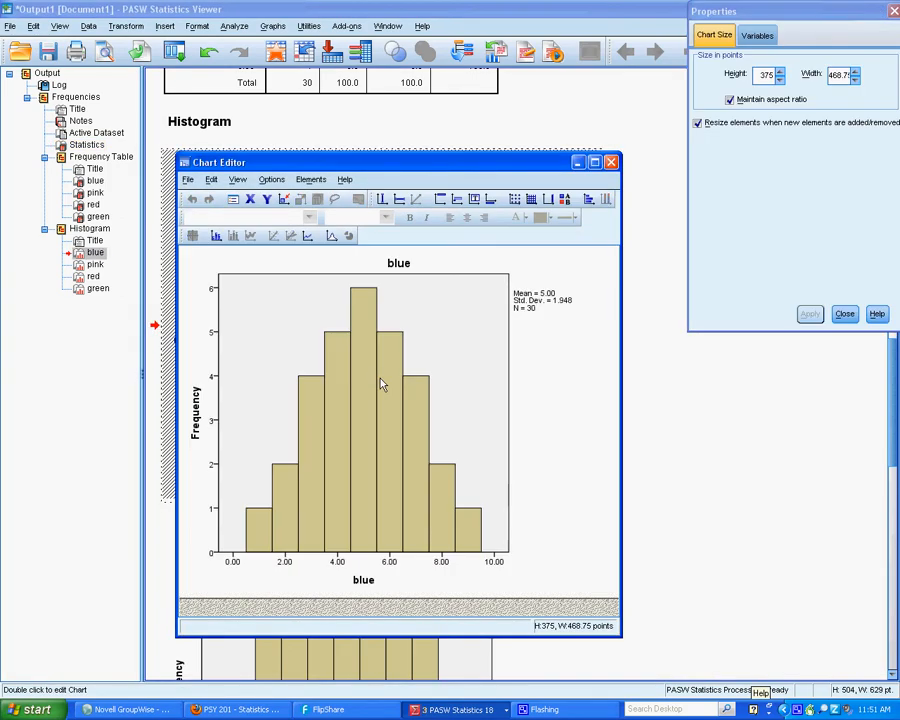
pyautogui.click(804, 36)
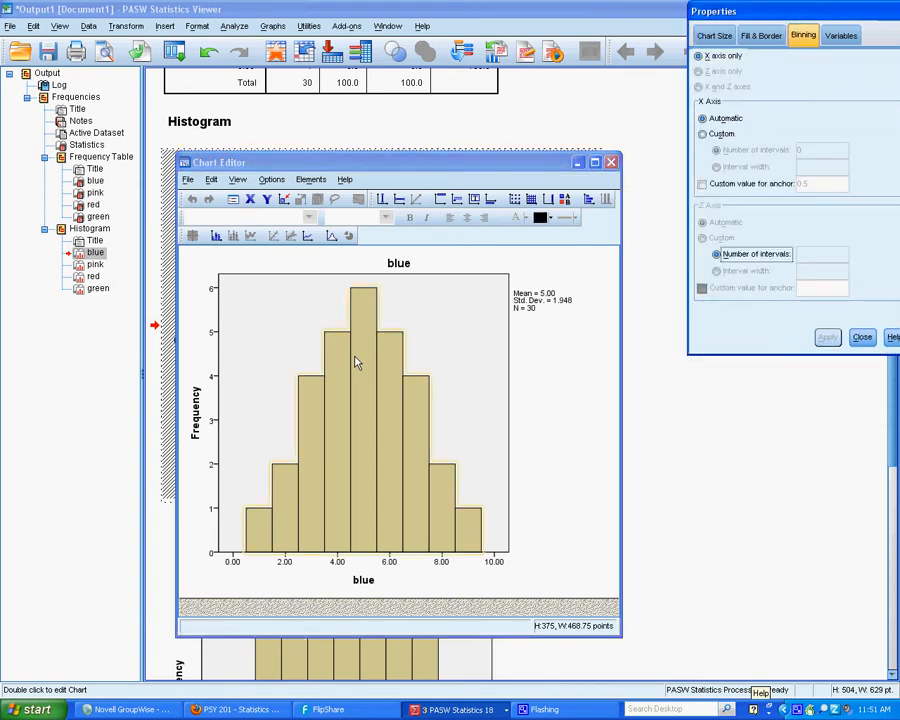
pyautogui.moveTo(340, 362)
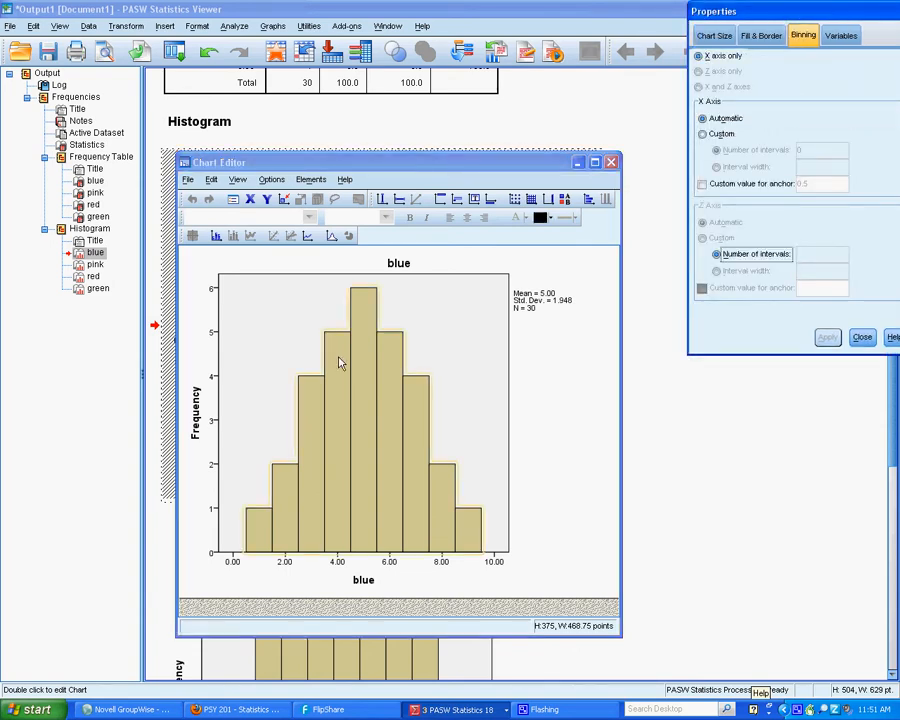
# Fill the blue histogram's bars with blue and return to the output
pyautogui.click(762, 36)
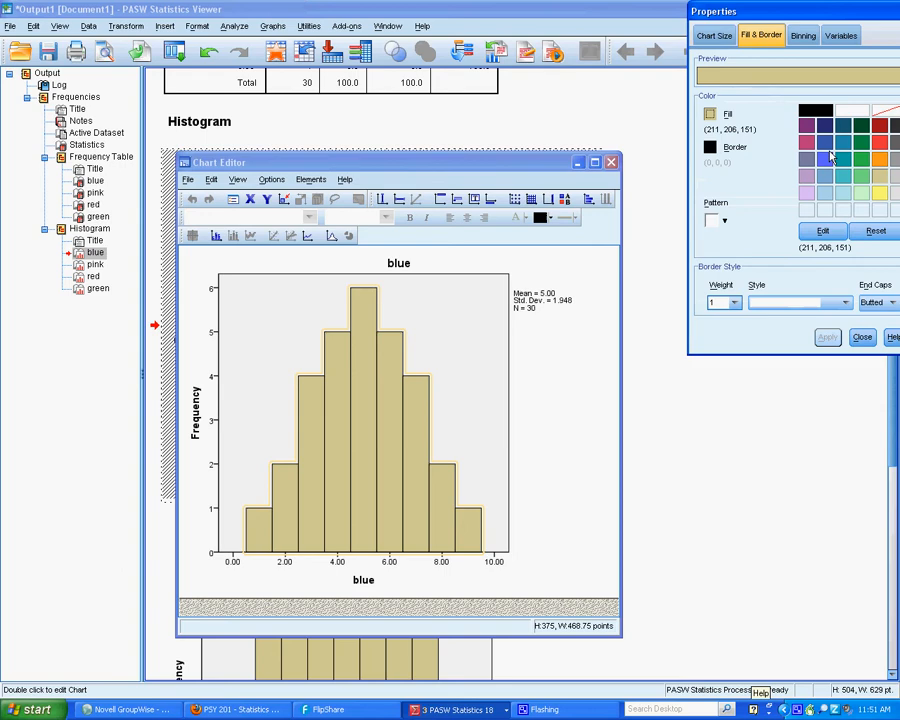
pyautogui.click(828, 160)
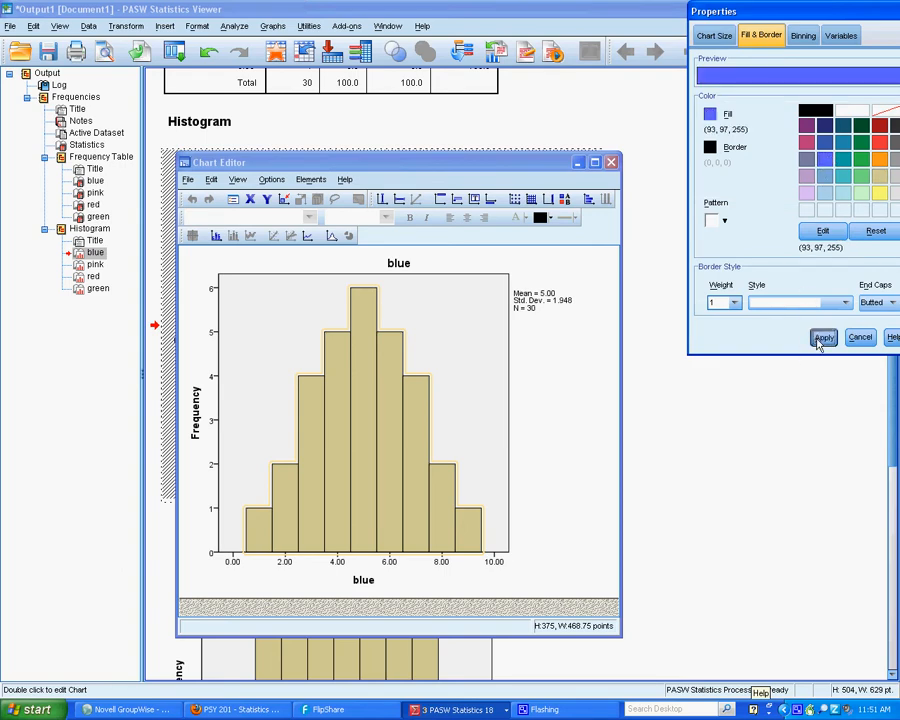
pyautogui.click(824, 336)
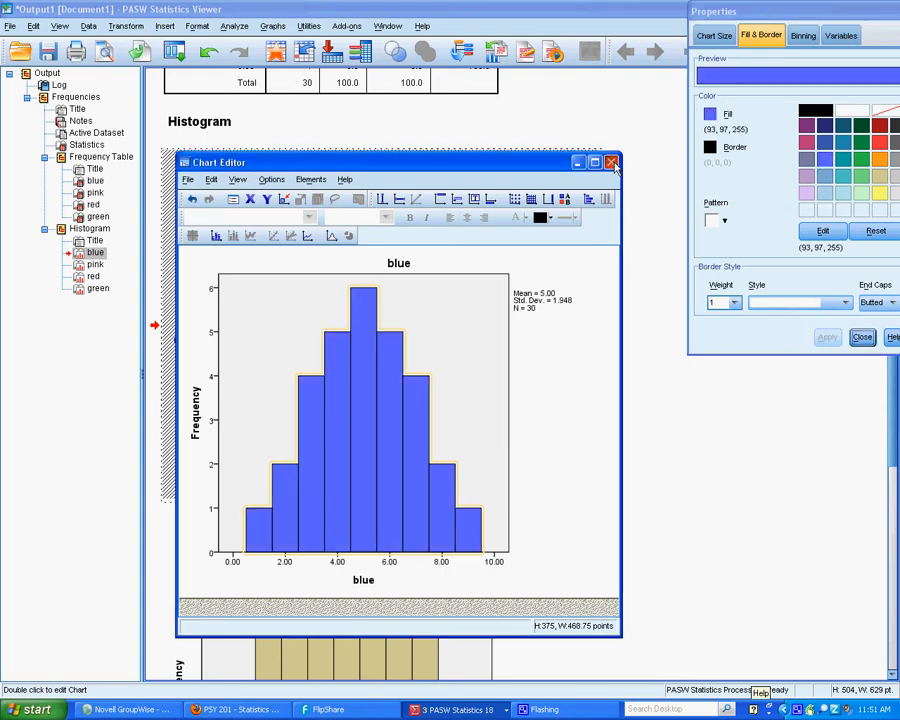
pyautogui.click(612, 162)
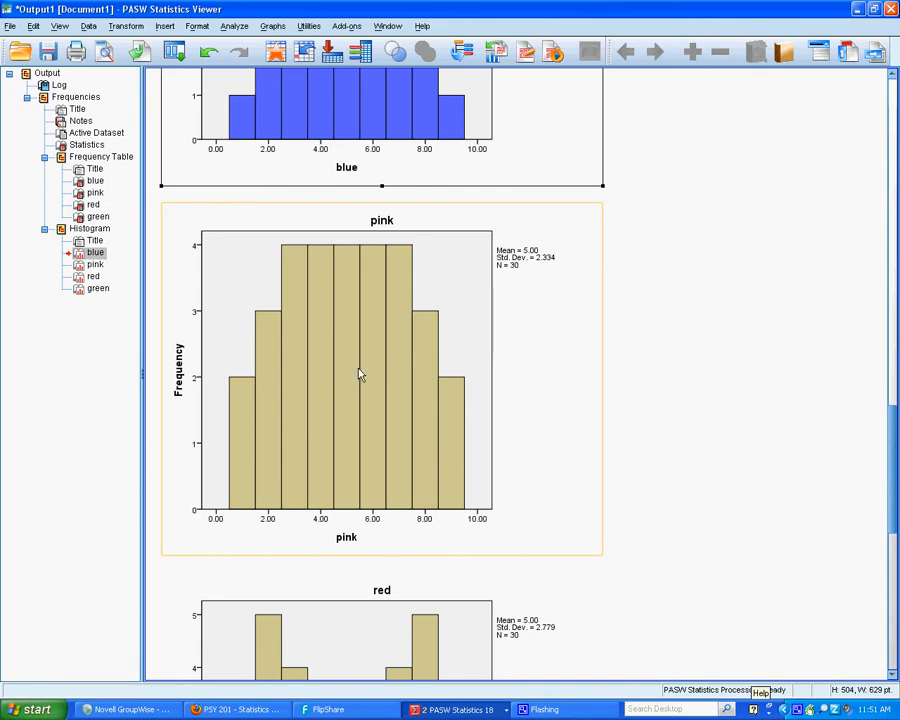
# Fill the pink histogram's bars with light pink and return to the output
pyautogui.doubleClick(360, 376)
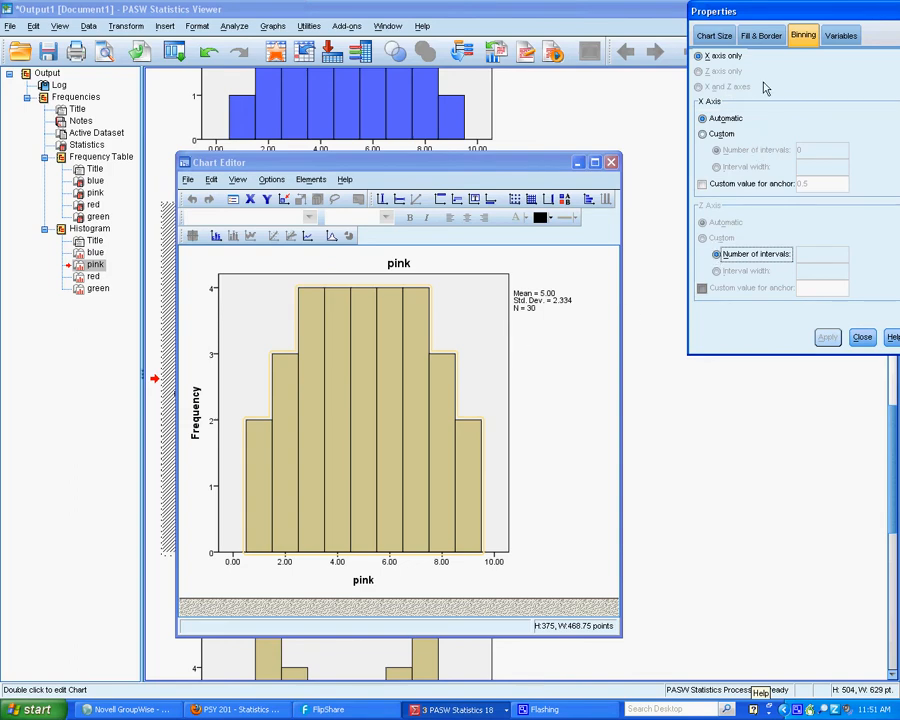
pyautogui.click(760, 36)
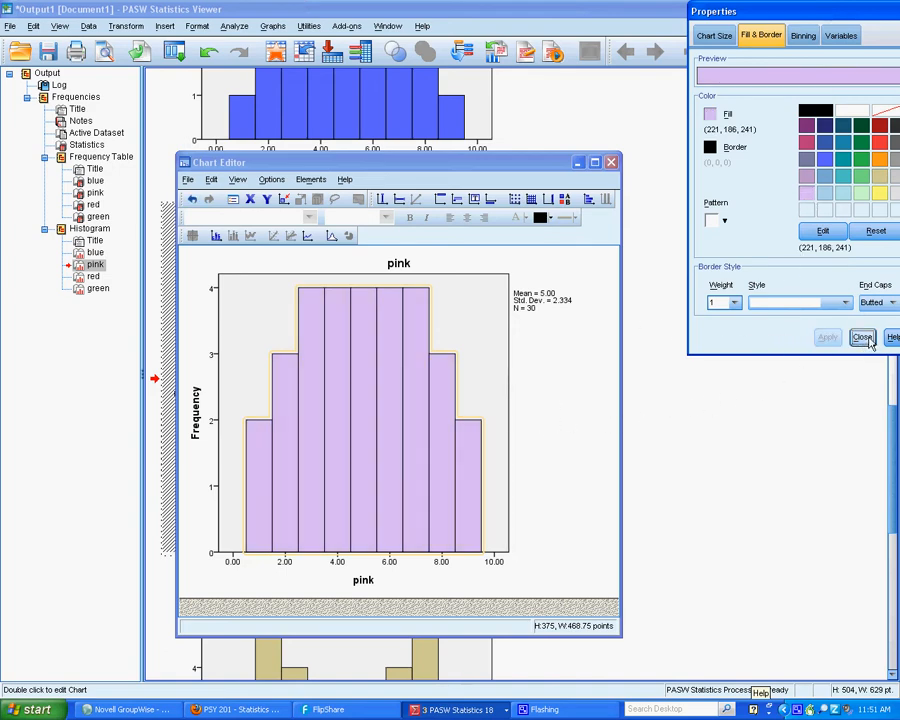
pyautogui.click(862, 336)
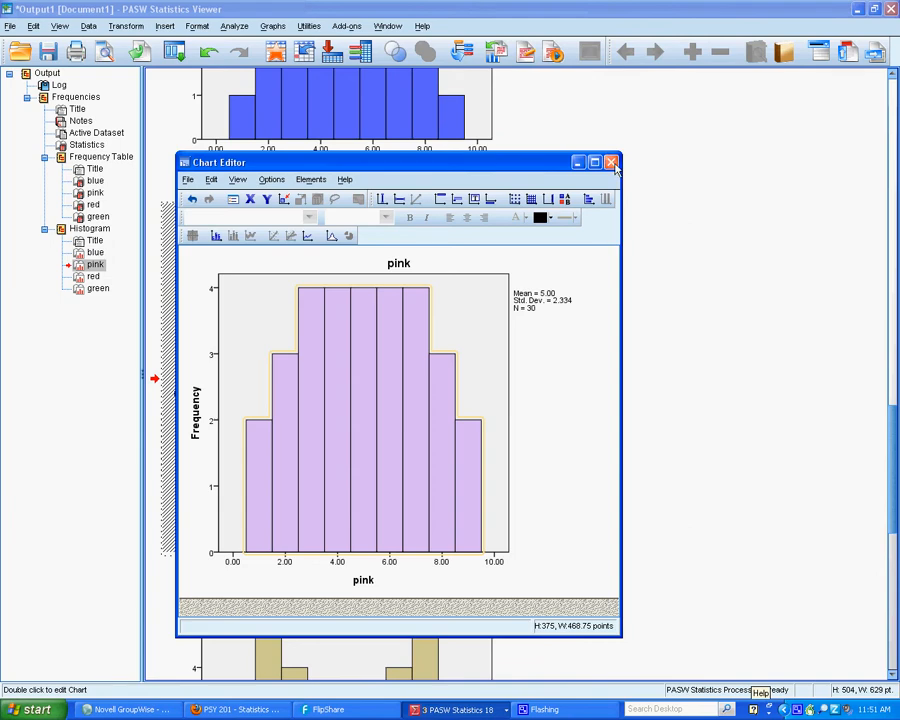
pyautogui.click(612, 162)
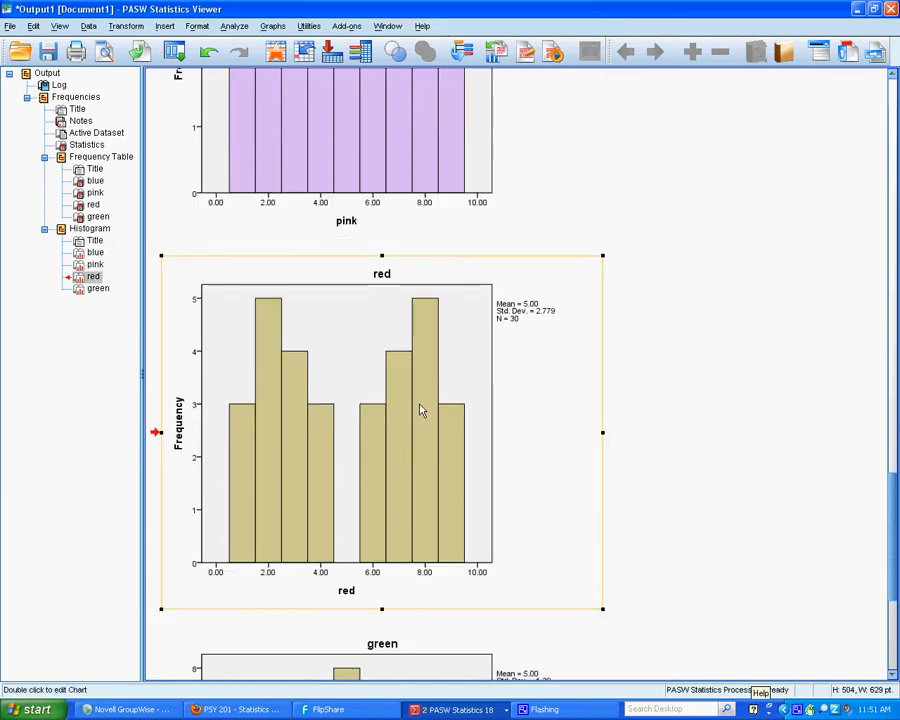
# Fill the red histogram's bars with red and return to the output
pyautogui.doubleClick(382, 430)
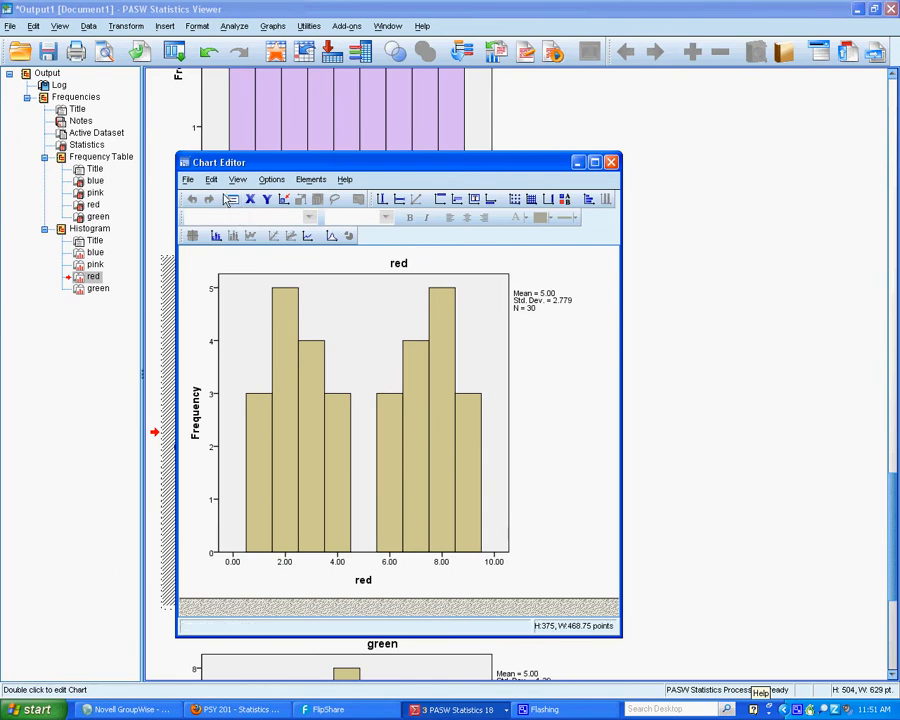
pyautogui.moveTo(396, 198)
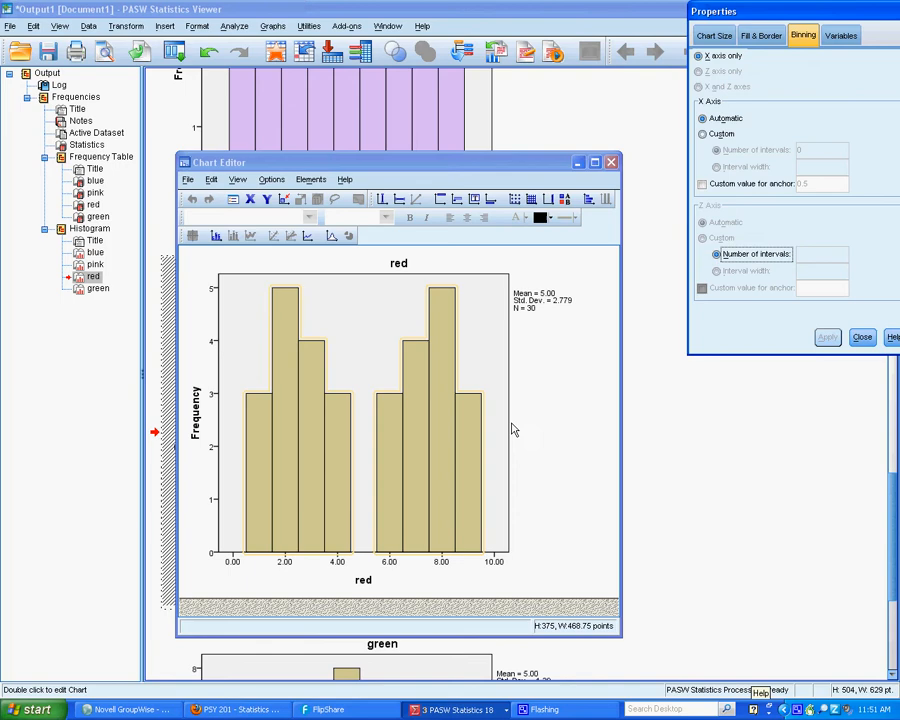
pyautogui.click(760, 36)
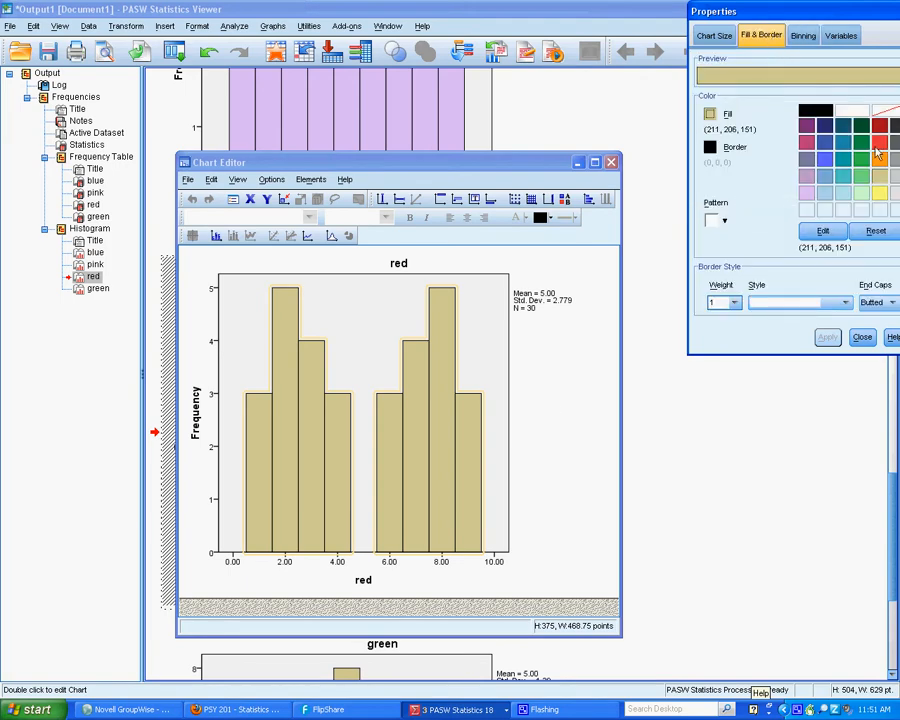
pyautogui.click(880, 124)
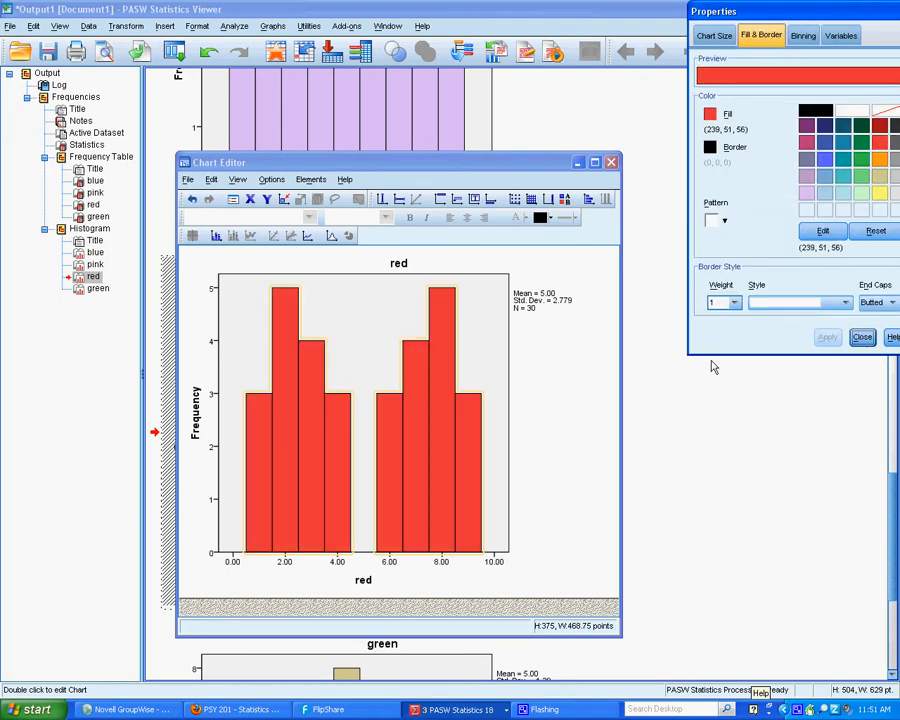
pyautogui.click(862, 336)
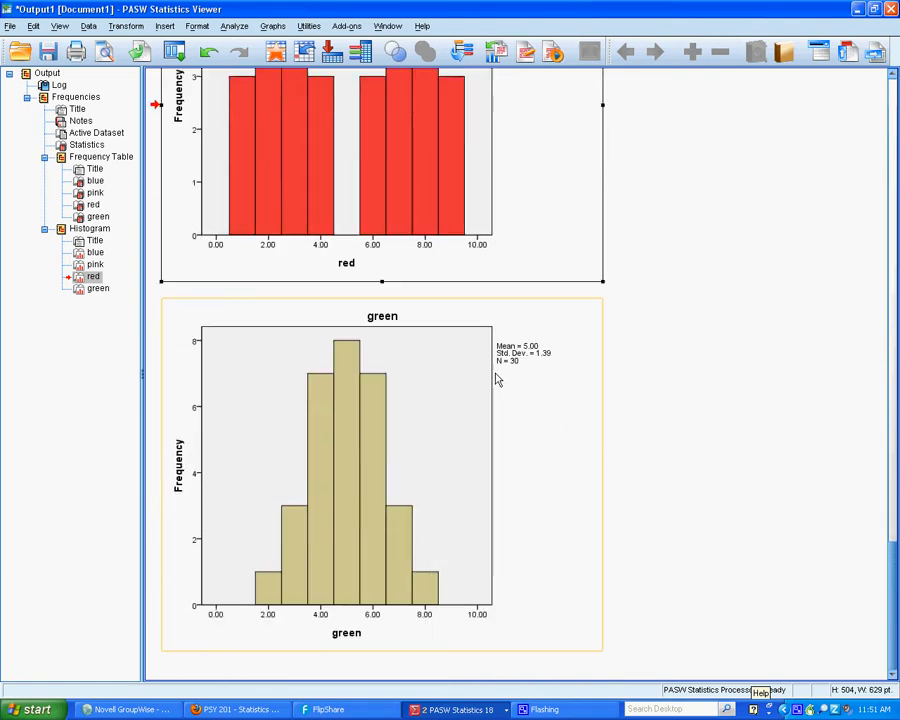
# Fill the green histogram's bars with green from the Fill & Border settings
pyautogui.doubleClick(382, 470)
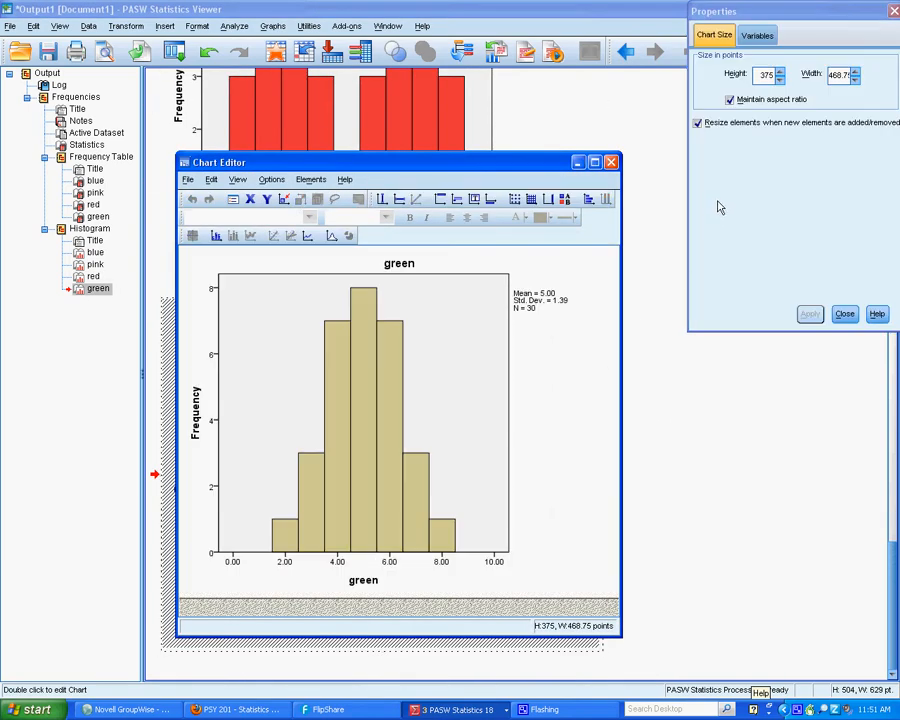
pyautogui.click(804, 36)
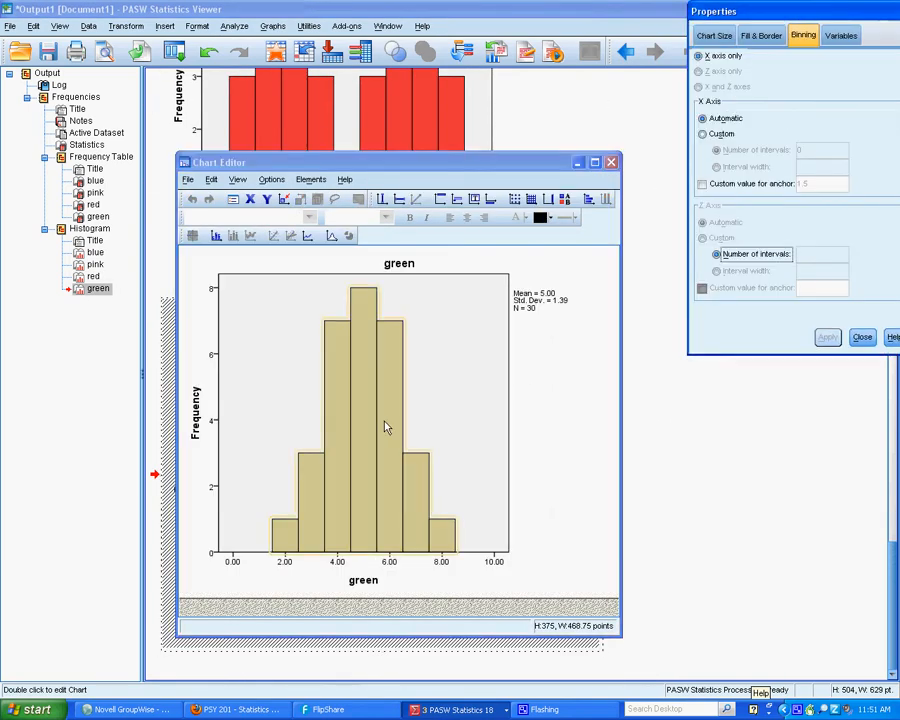
pyautogui.click(760, 36)
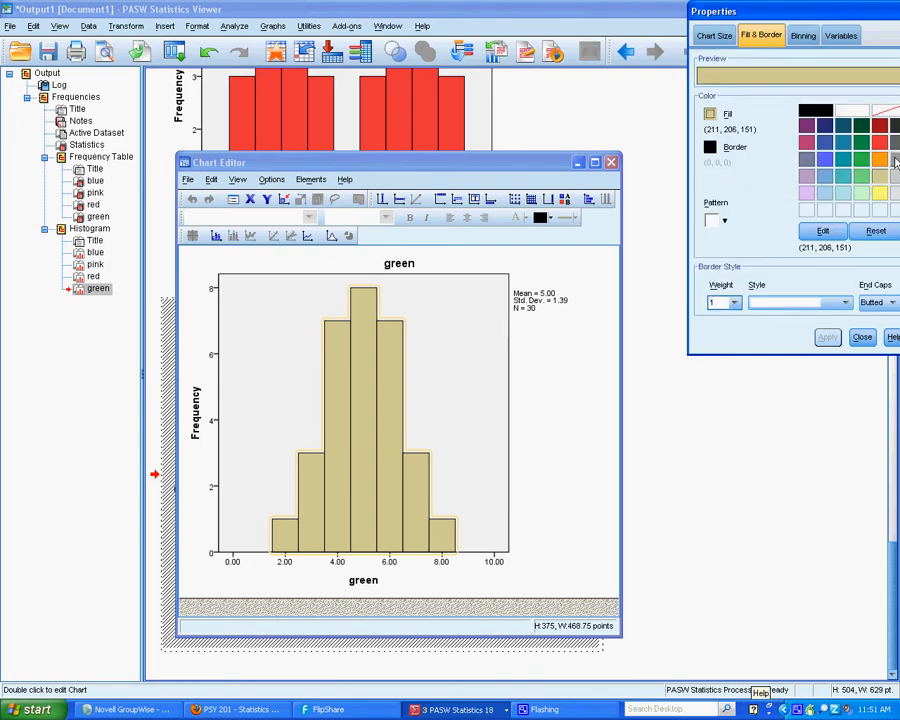
pyautogui.click(880, 124)
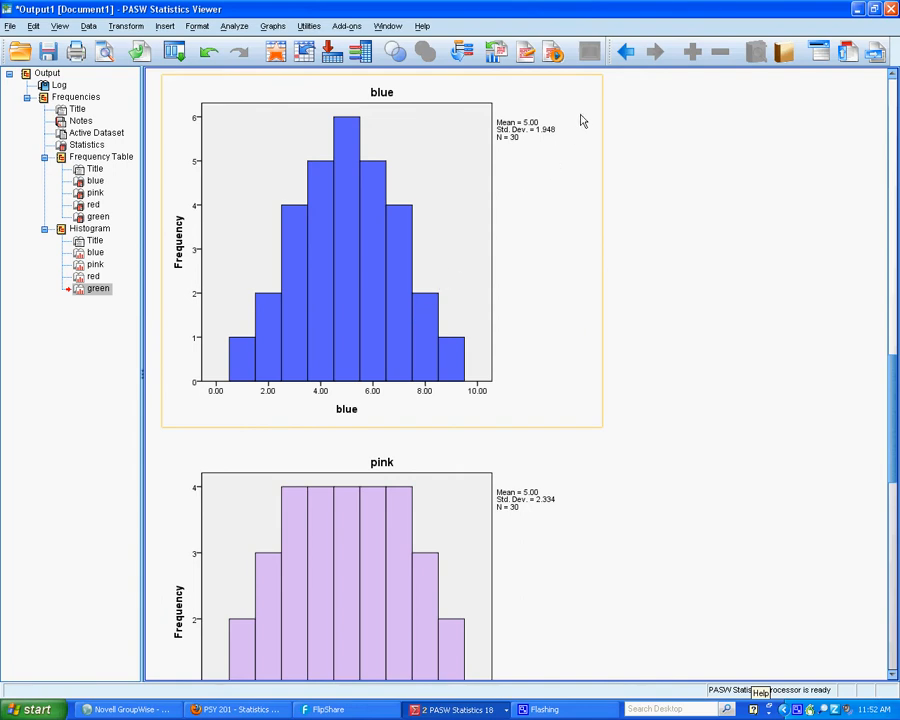
pyautogui.moveTo(556, 140)
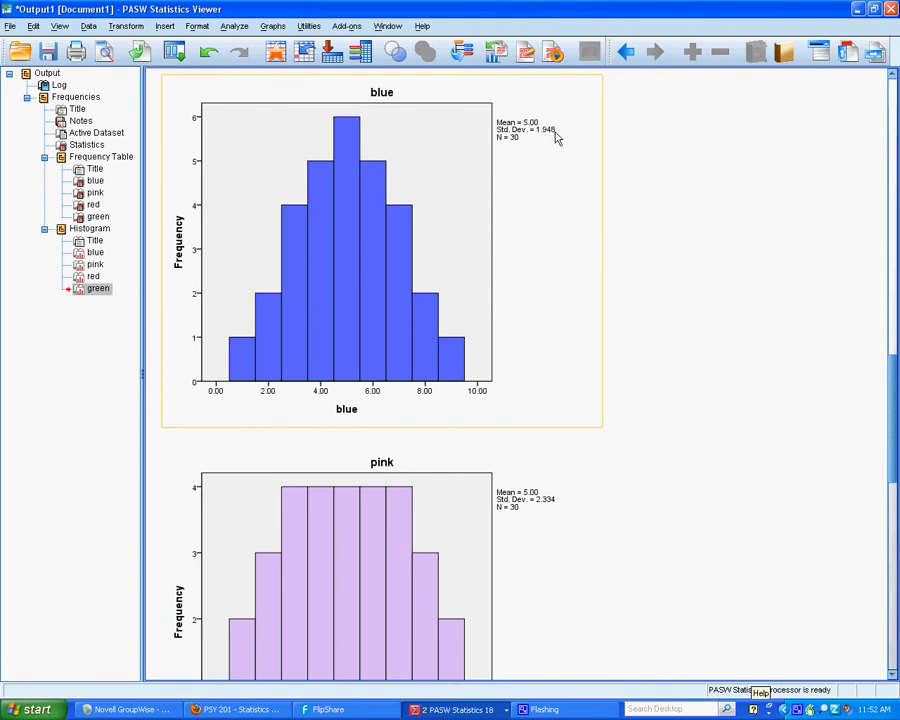
pyautogui.moveTo(224, 376)
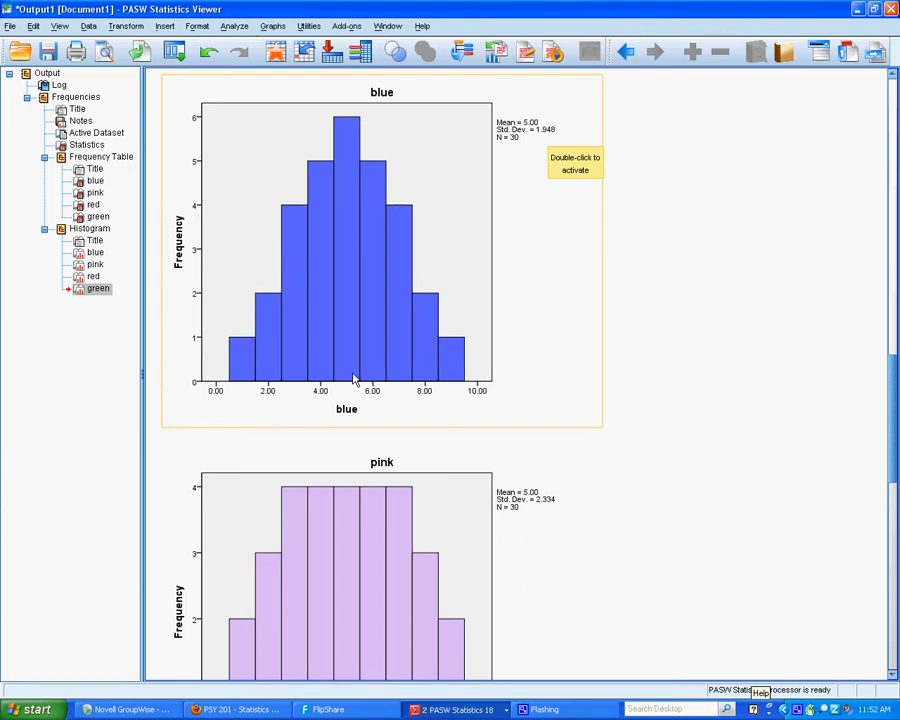
pyautogui.moveTo(364, 144)
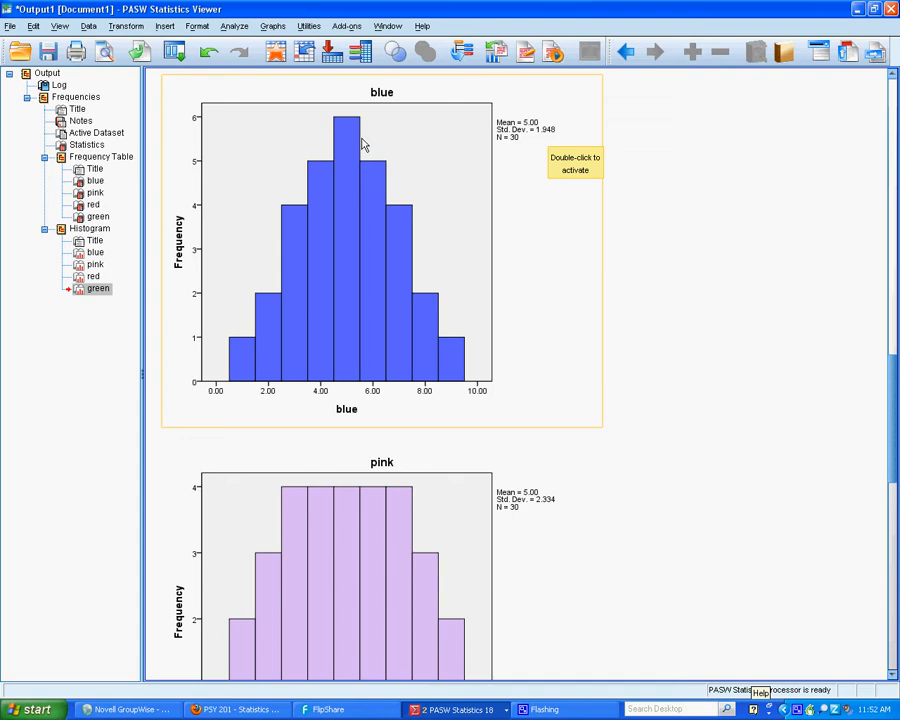
pyautogui.moveTo(350, 144)
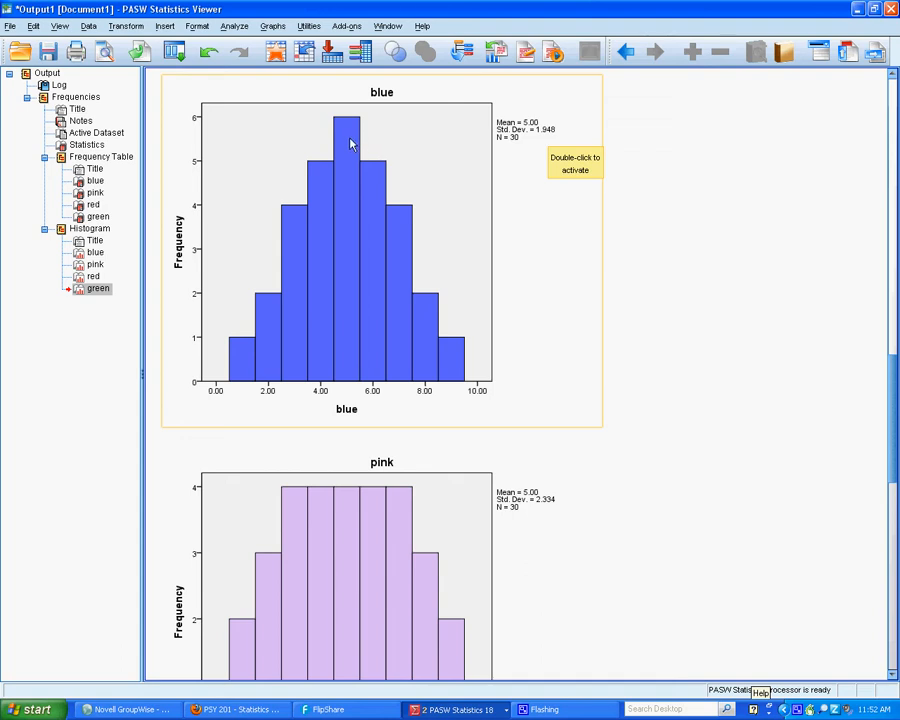
pyautogui.moveTo(404, 348)
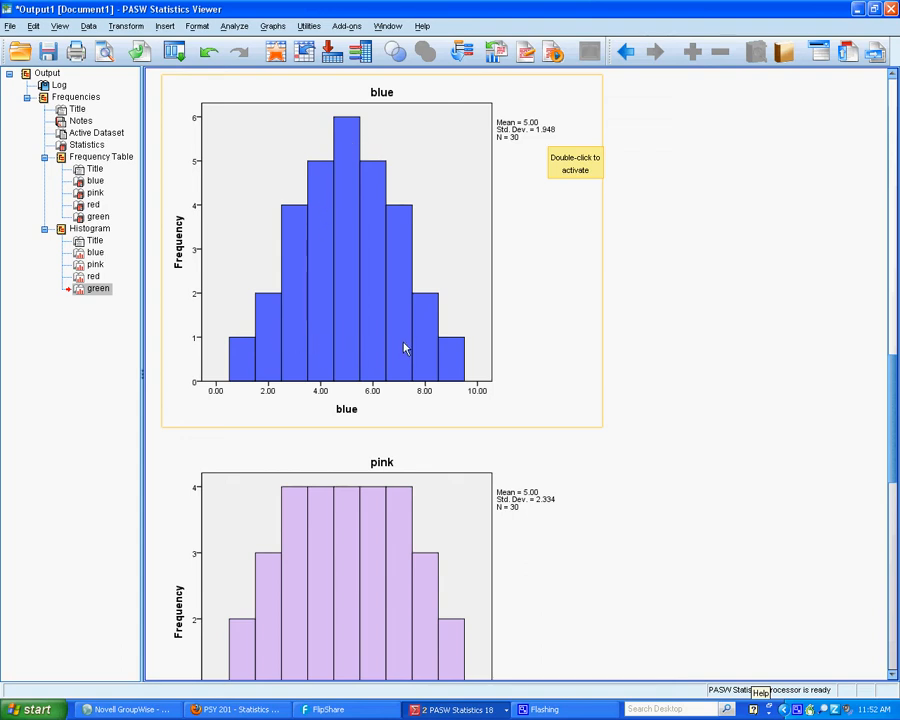
pyautogui.moveTo(350, 348)
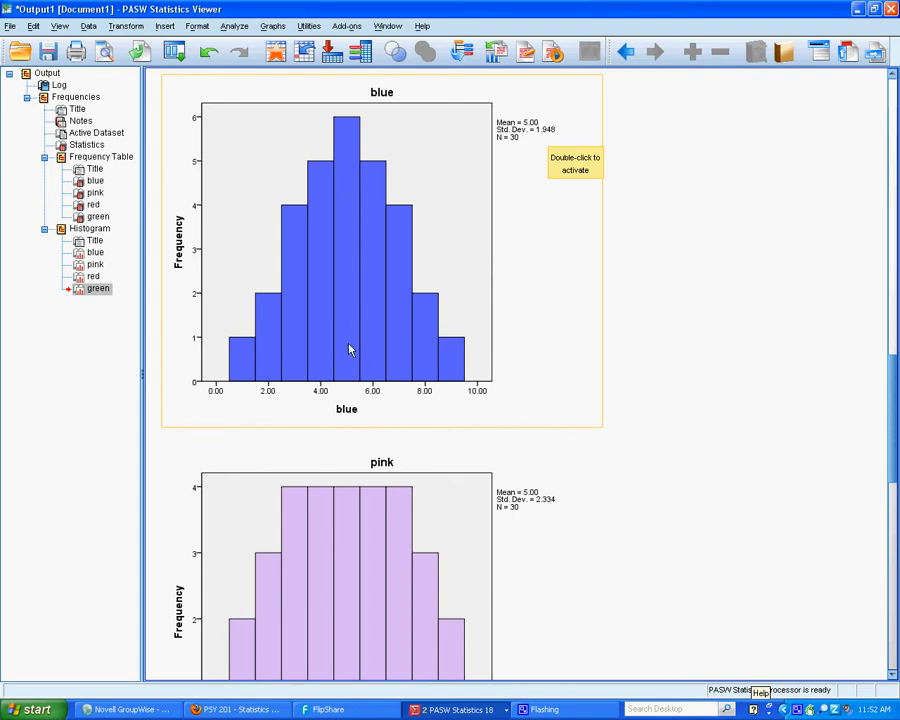
pyautogui.moveTo(322, 144)
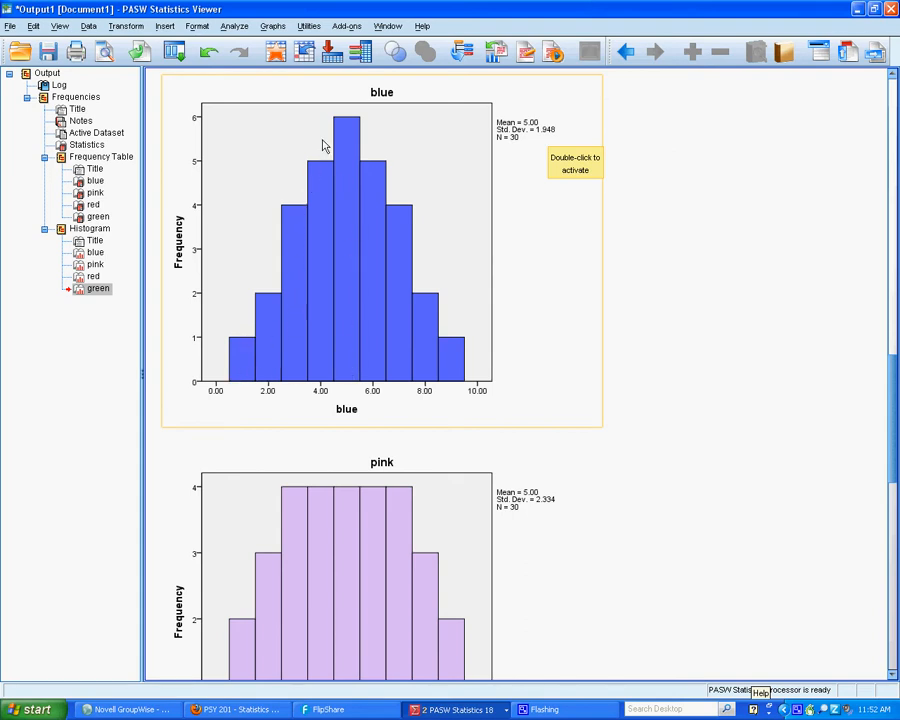
pyautogui.scroll(-3)
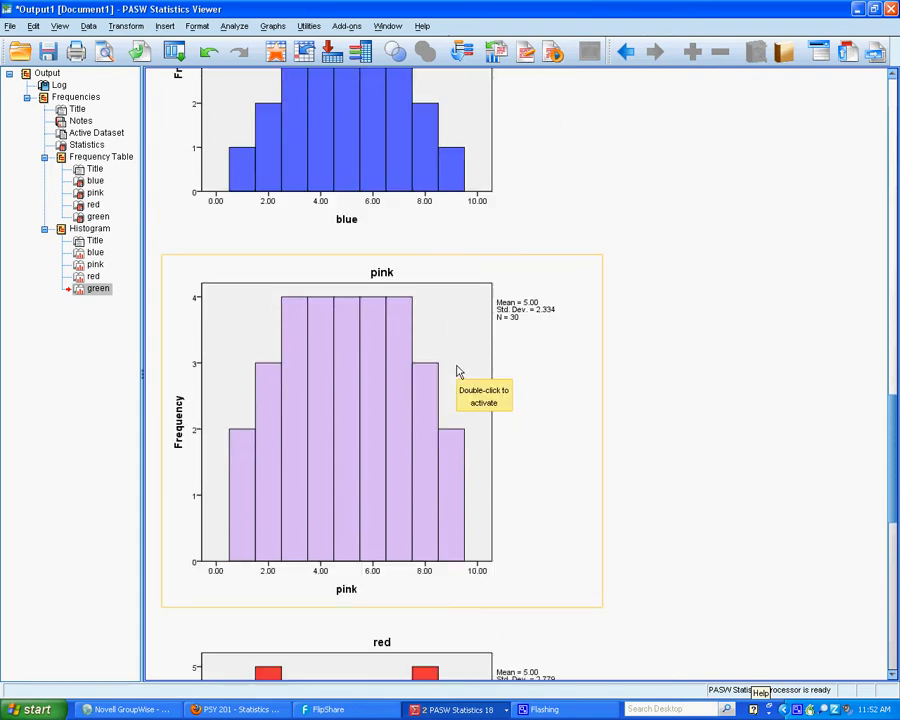
# Set the pink histogram's frequency axis maximum to 6 to match the blue chart
pyautogui.scroll(-3)
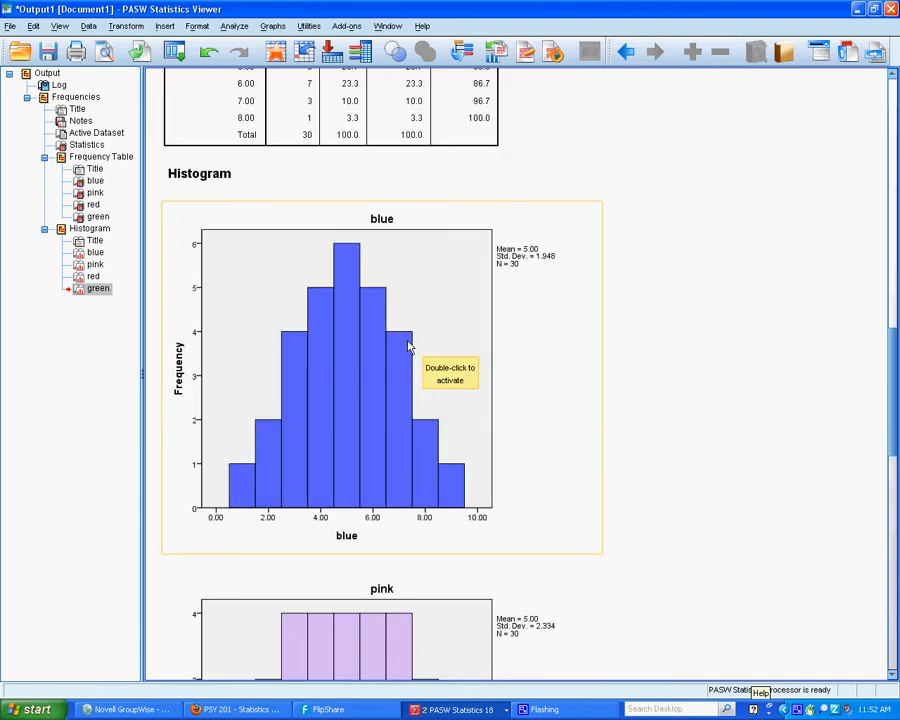
pyautogui.moveTo(192, 252)
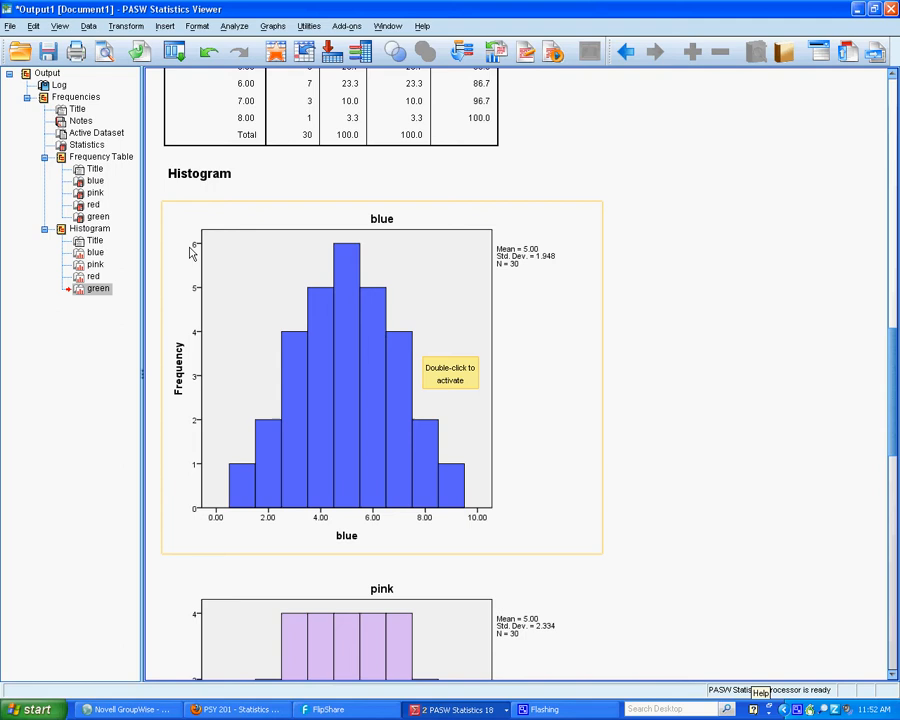
pyautogui.moveTo(200, 618)
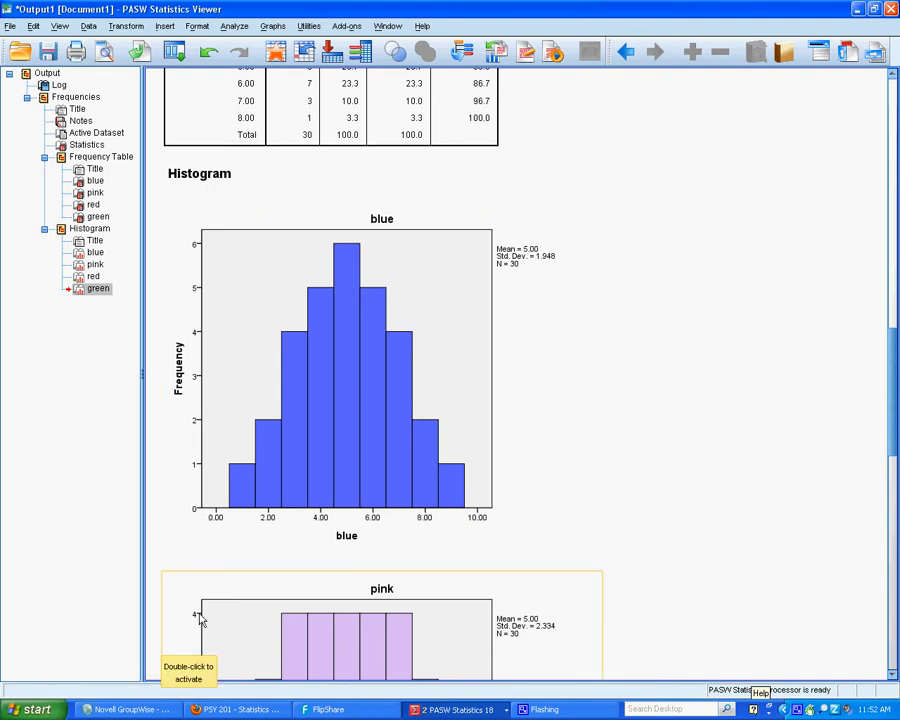
pyautogui.moveTo(344, 224)
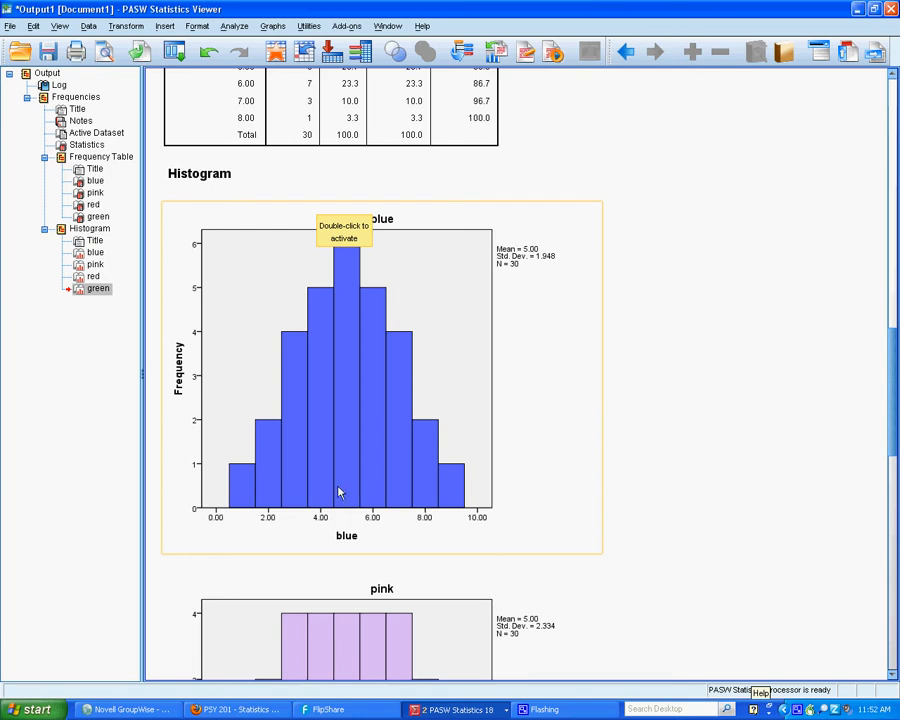
pyautogui.scroll(-3)
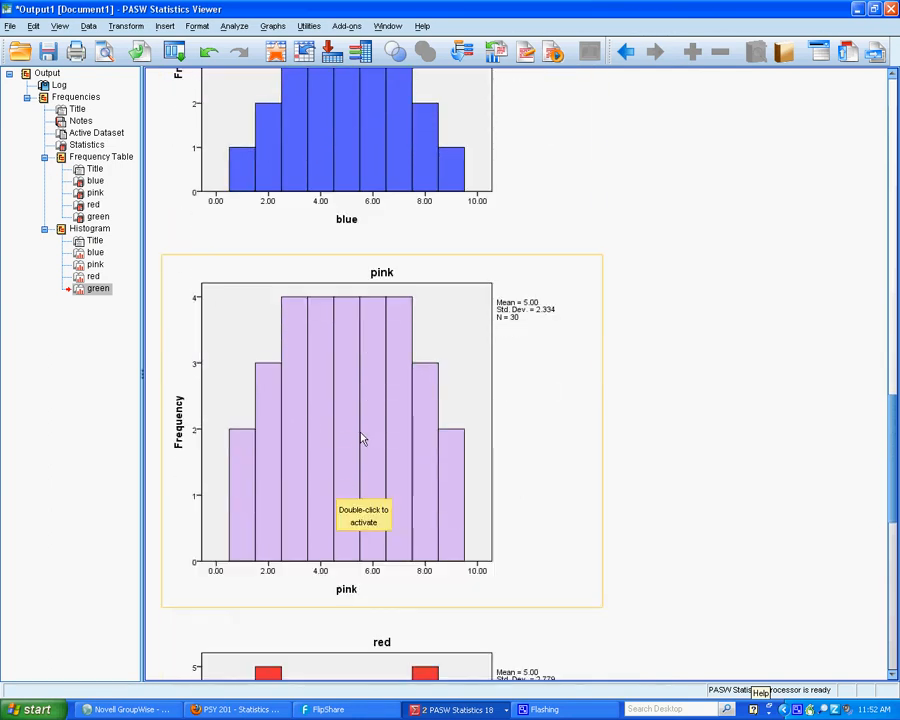
pyautogui.moveTo(296, 308)
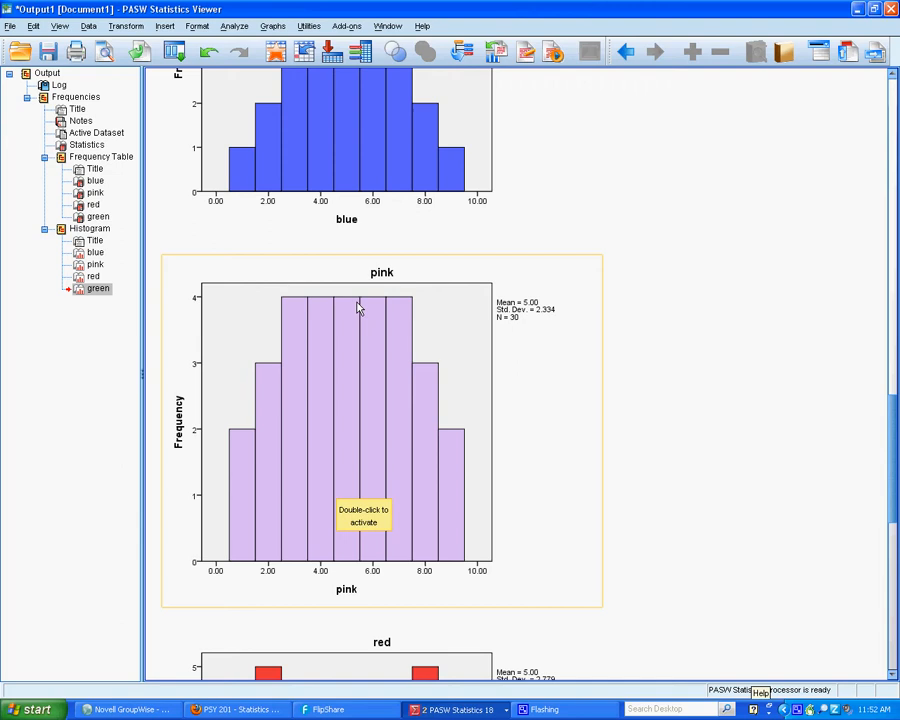
pyautogui.moveTo(568, 424)
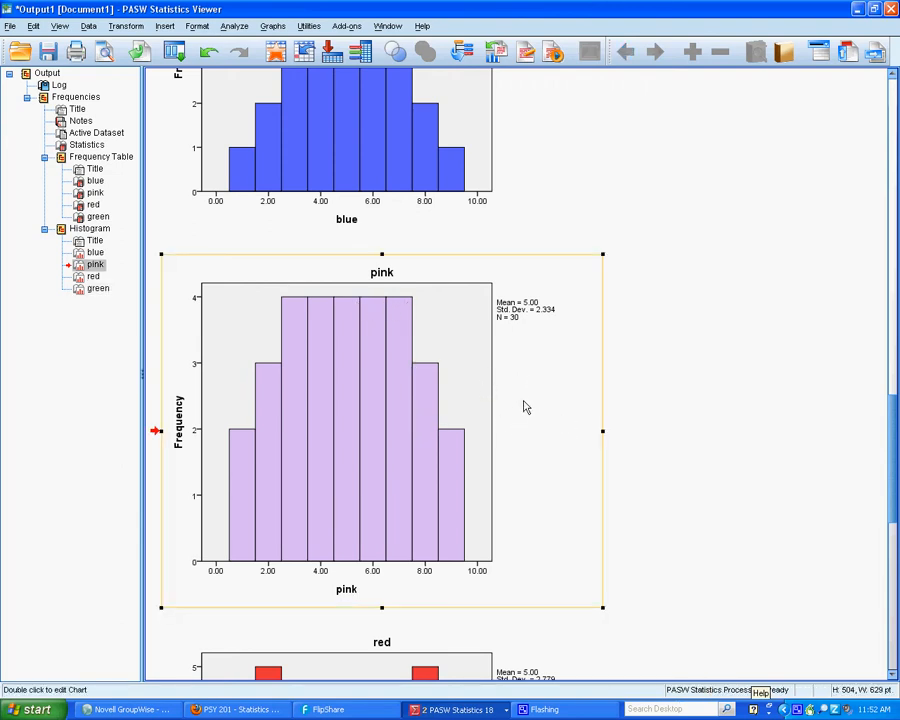
pyautogui.moveTo(544, 328)
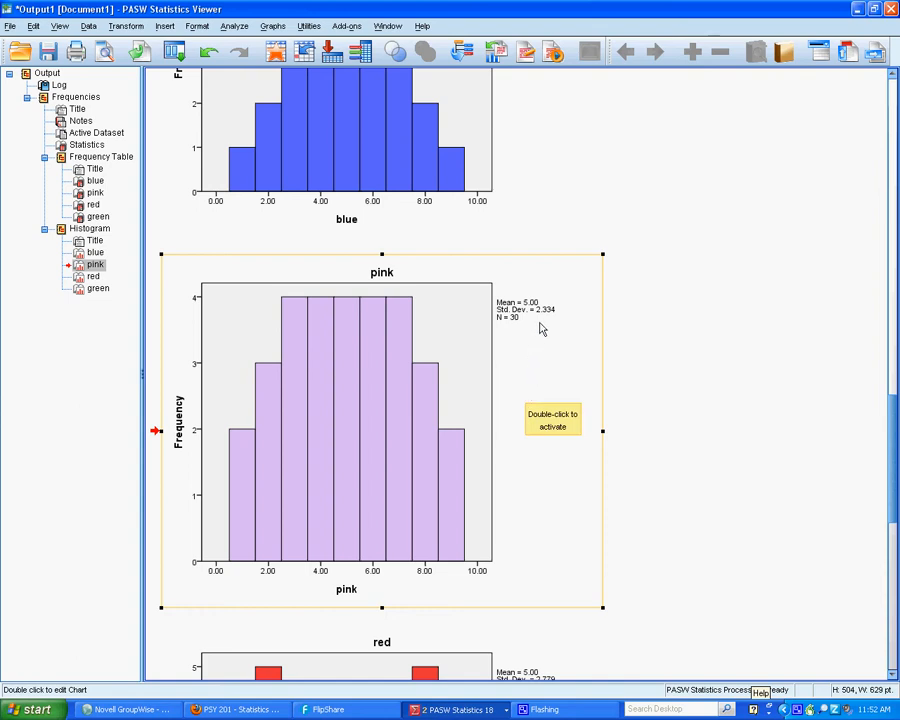
pyautogui.moveTo(316, 460)
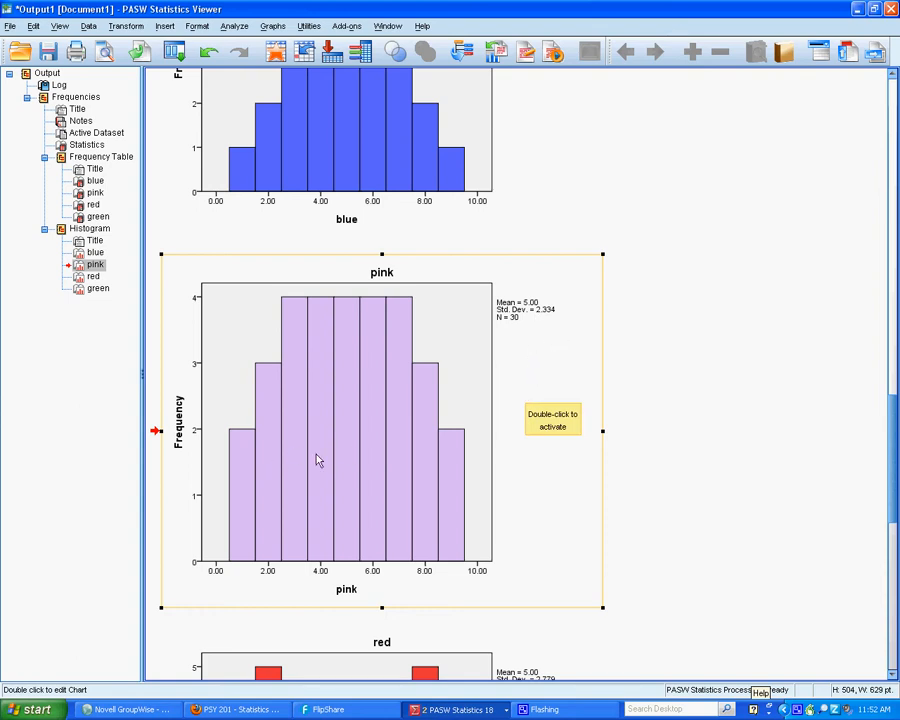
pyautogui.moveTo(188, 448)
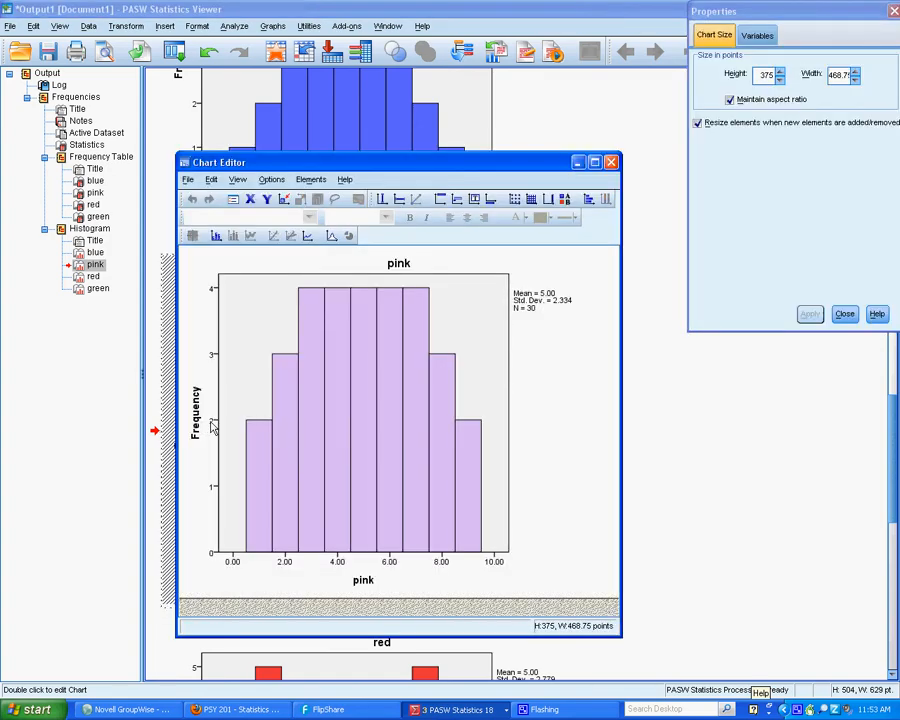
pyautogui.click(820, 60)
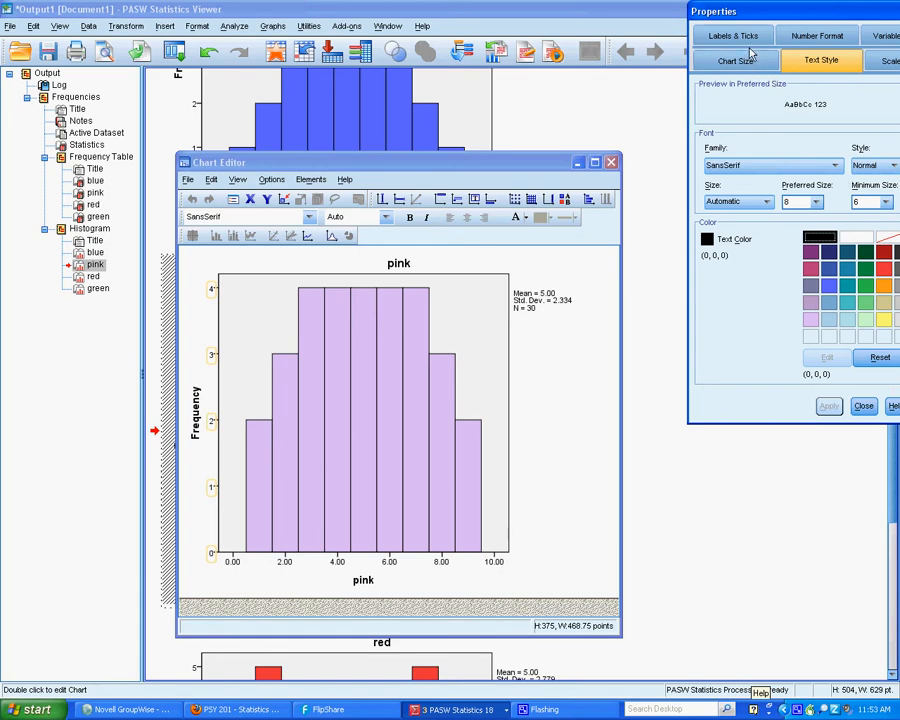
pyautogui.click(888, 60)
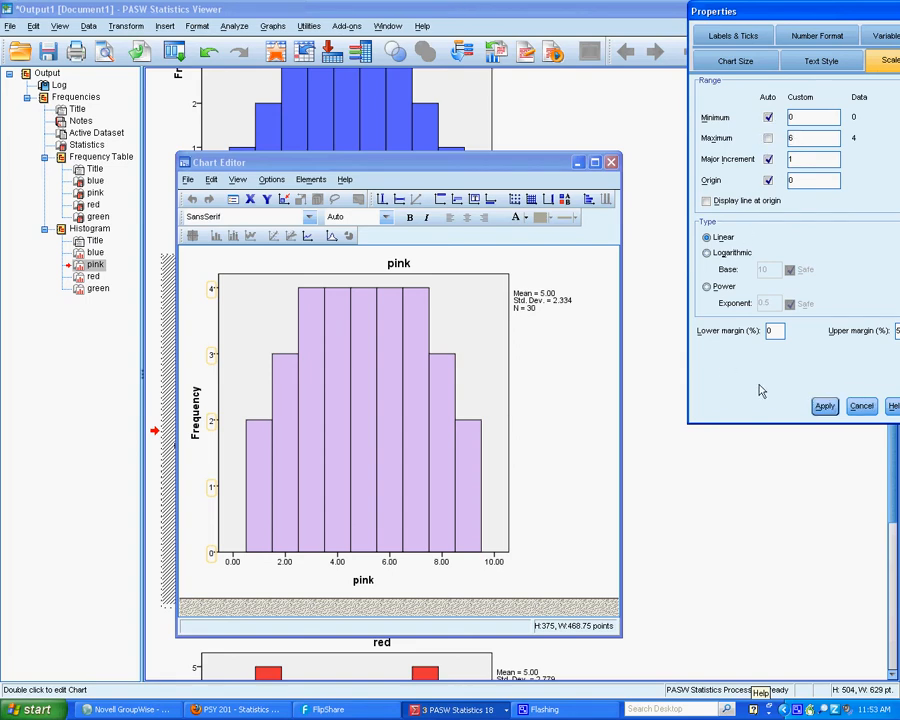
pyautogui.click(824, 404)
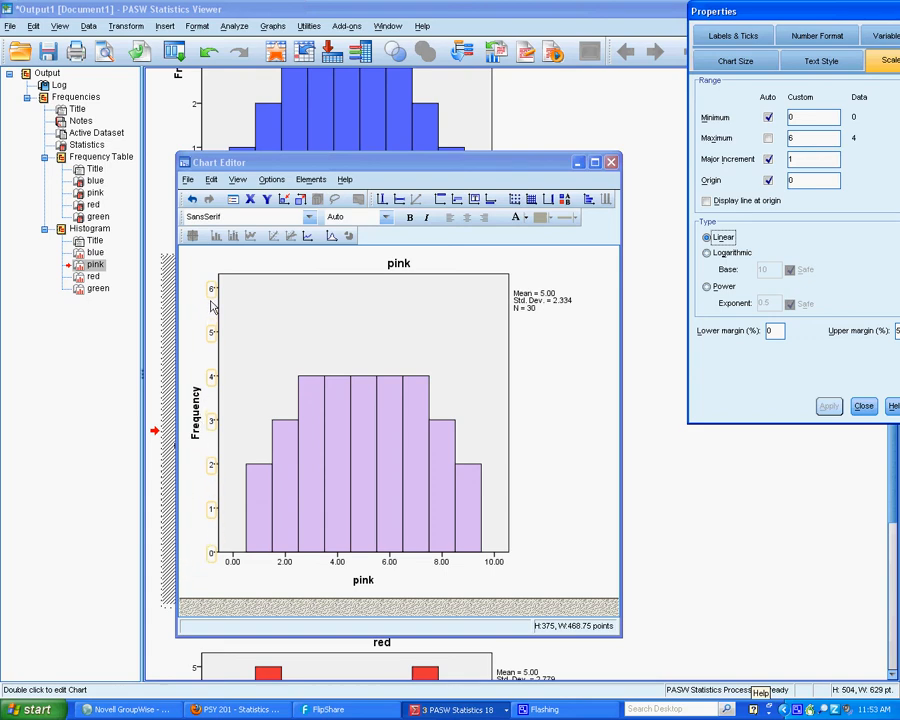
pyautogui.moveTo(384, 380)
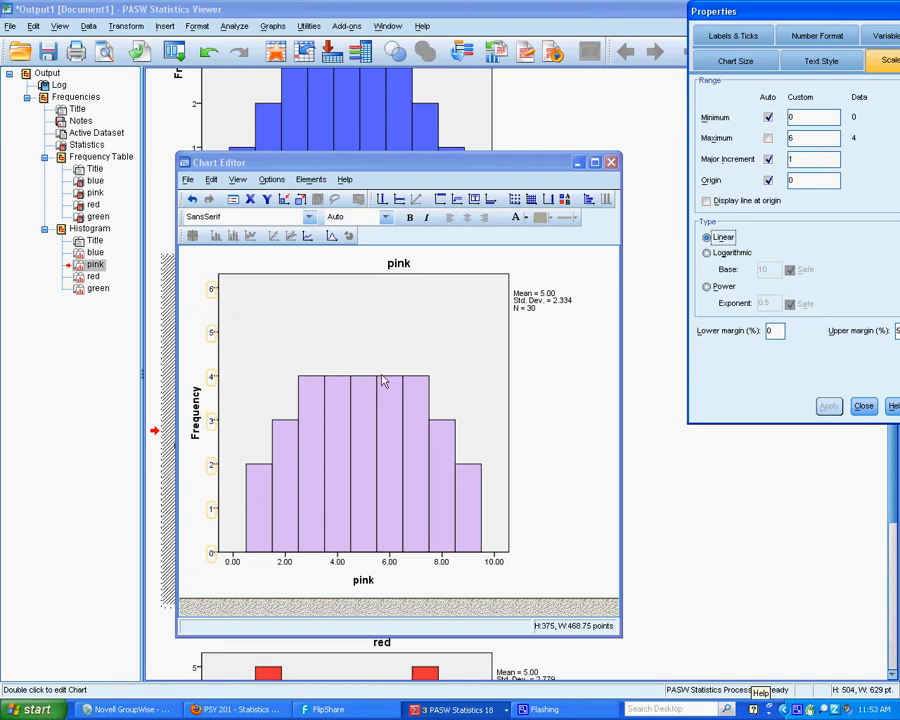
pyautogui.moveTo(256, 500)
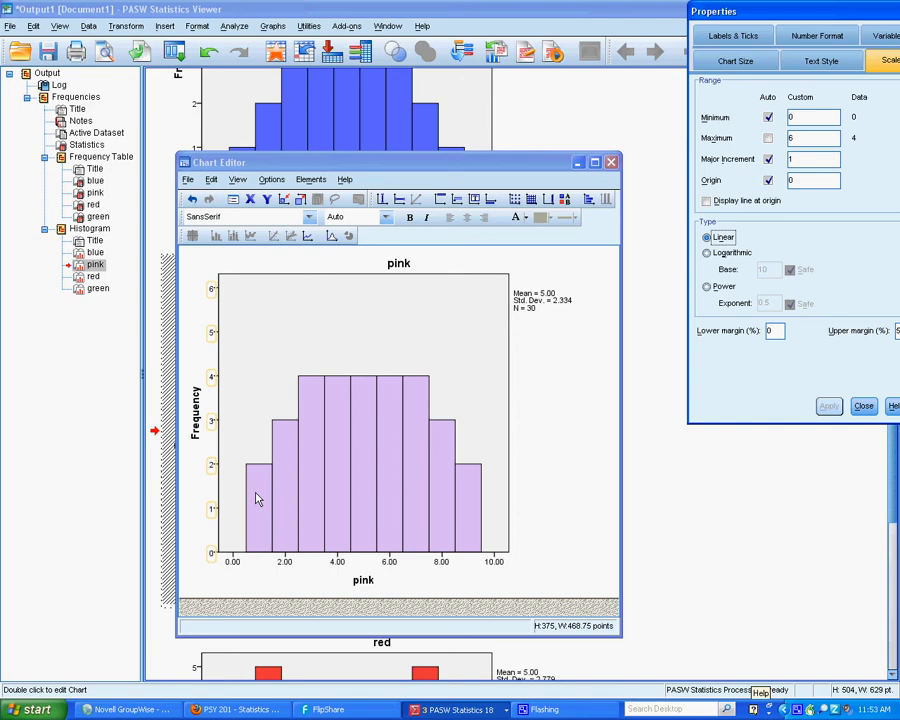
pyautogui.moveTo(548, 244)
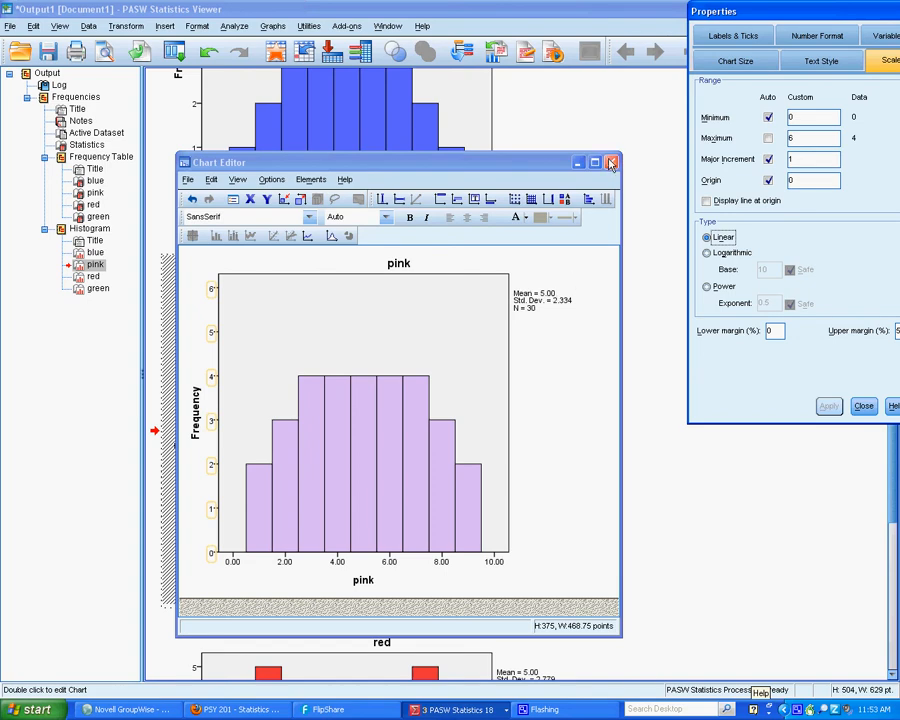
# Set the red histogram's frequency axis maximum to 6 as well
pyautogui.click(612, 162)
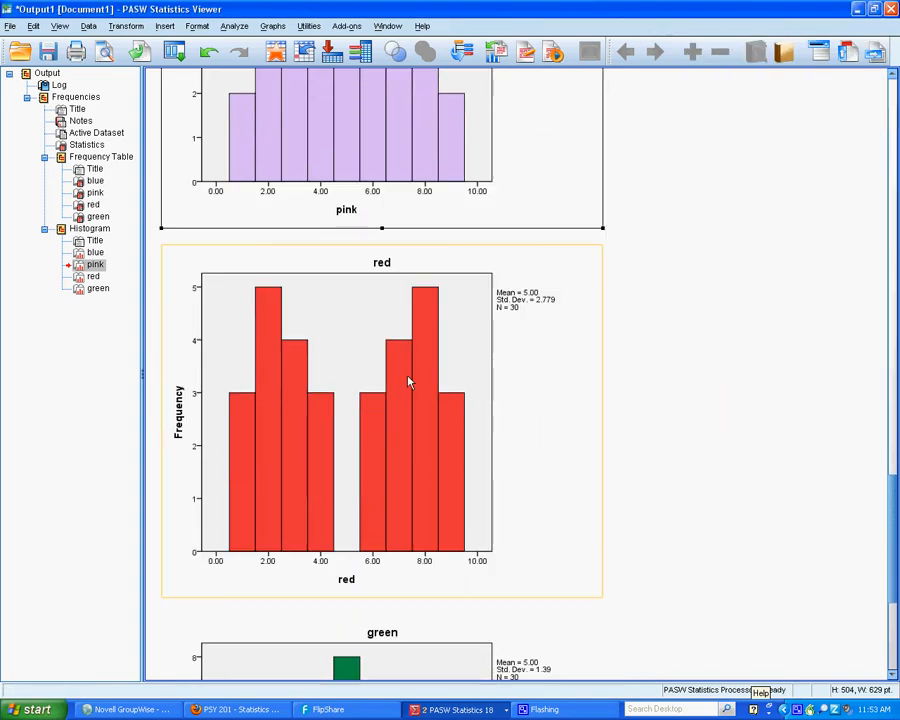
pyautogui.moveTo(210, 436)
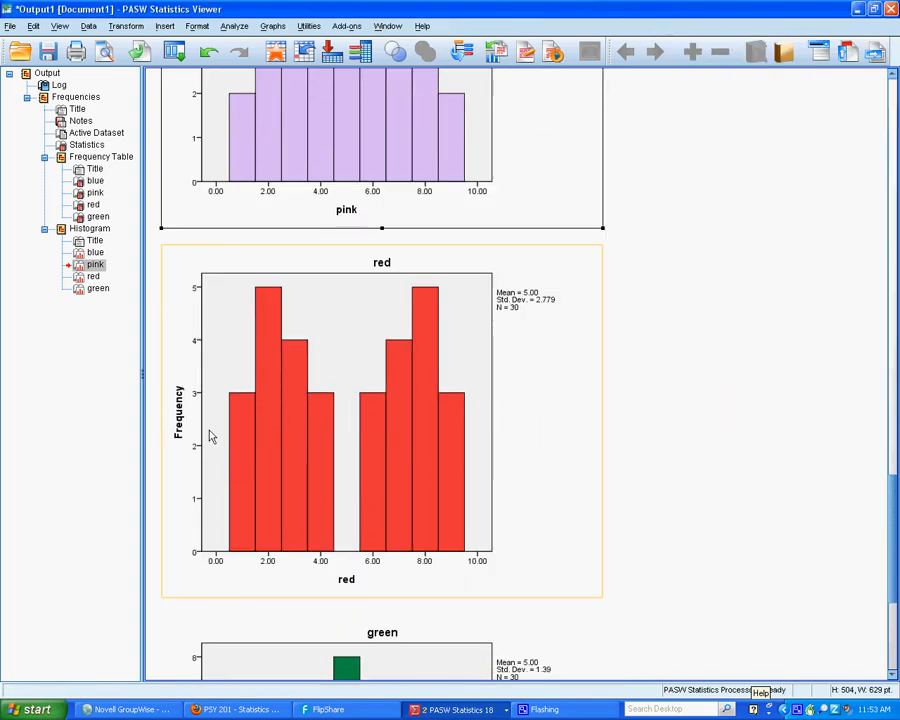
pyautogui.moveTo(458, 490)
pyautogui.write('6')
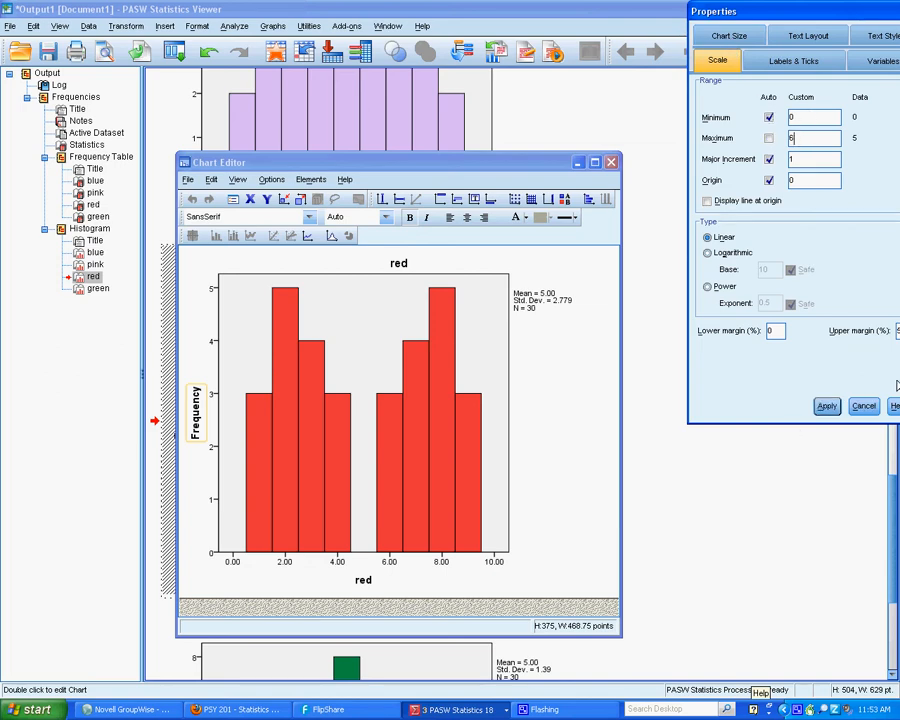
pyautogui.click(826, 404)
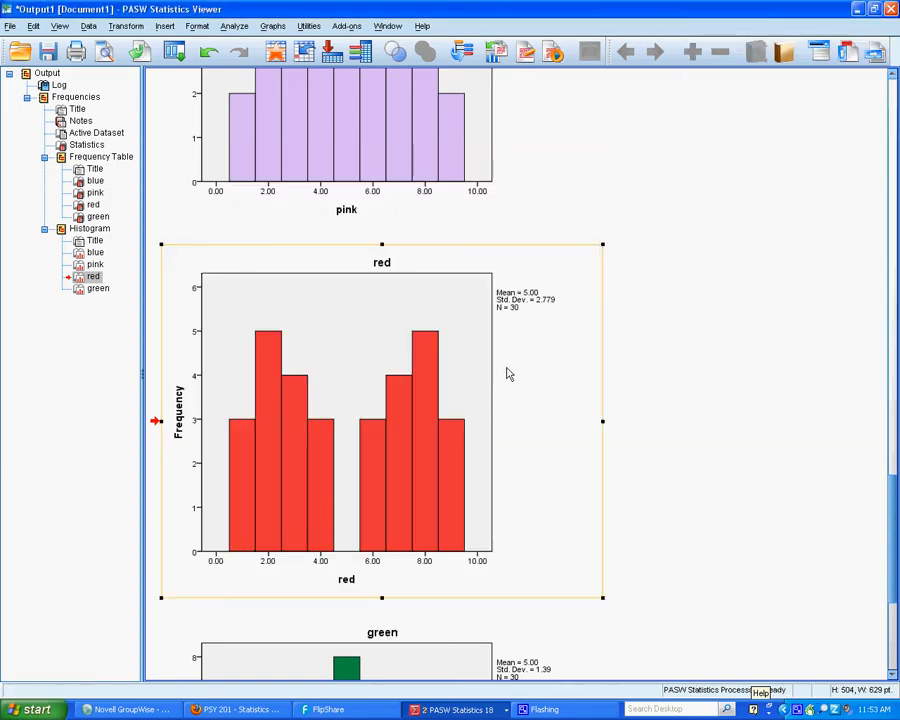
pyautogui.moveTo(410, 544)
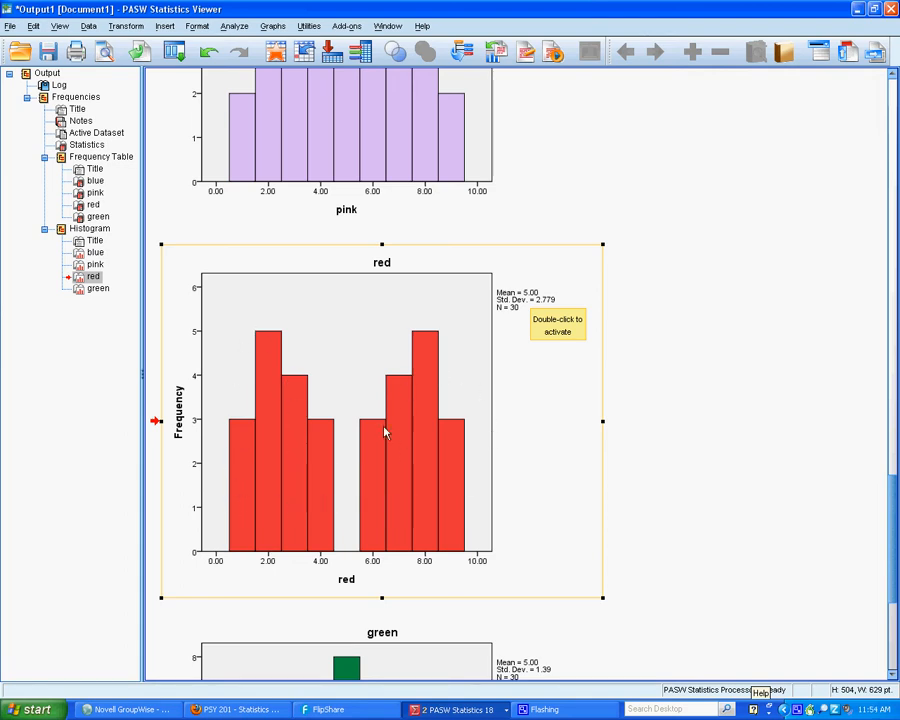
pyautogui.moveTo(344, 552)
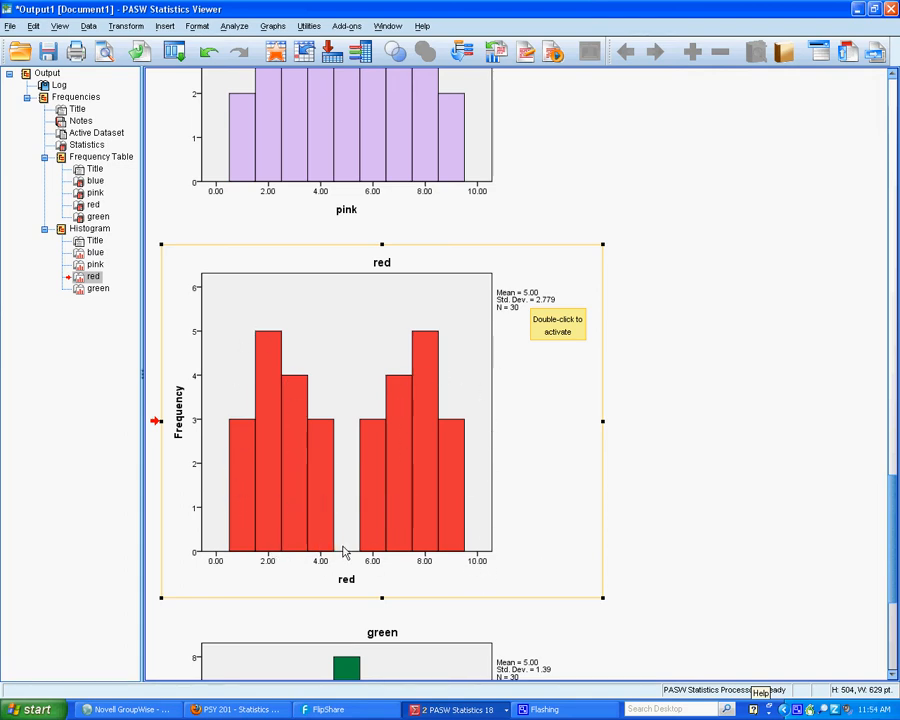
pyautogui.moveTo(670, 480)
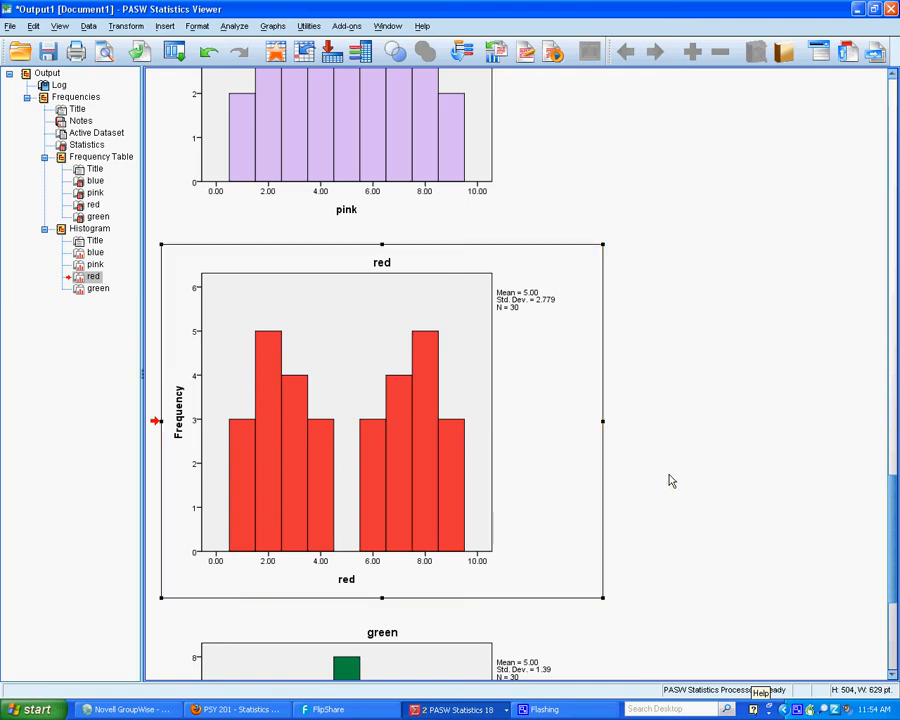
pyautogui.scroll(-3)
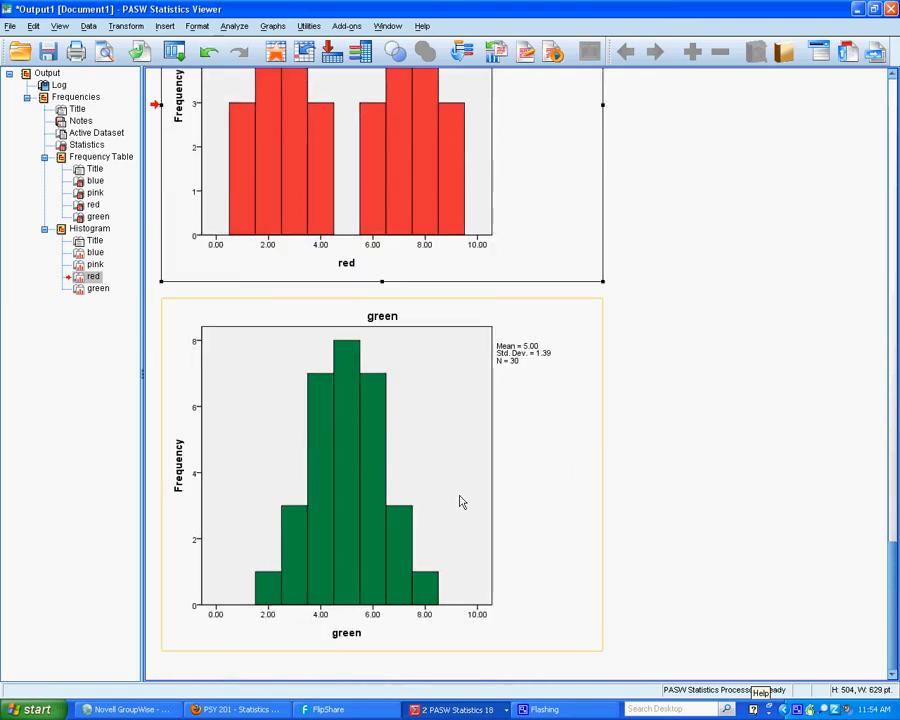
pyautogui.moveTo(332, 540)
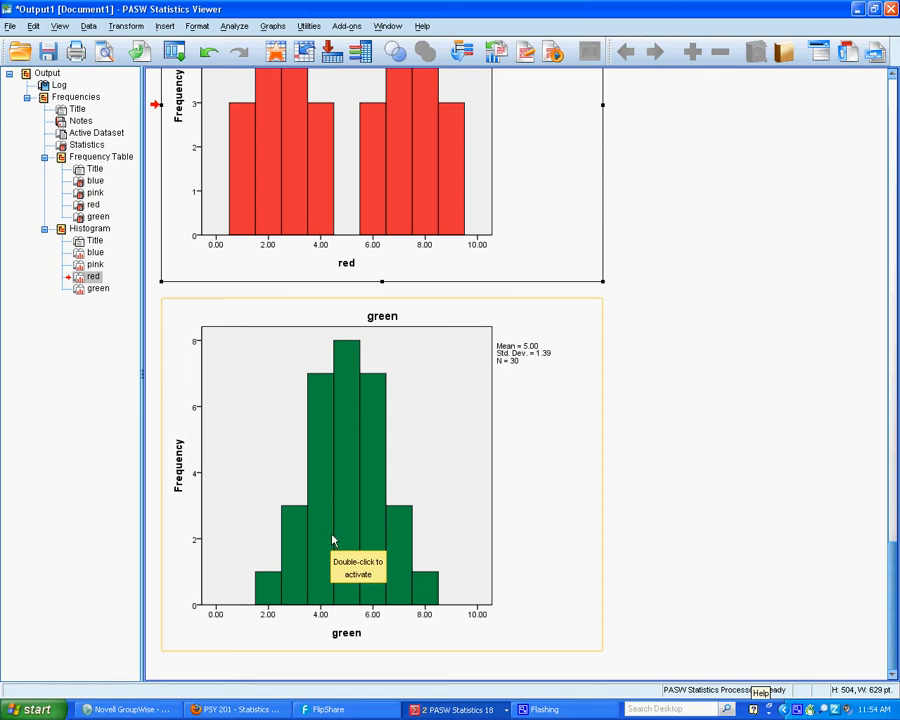
pyautogui.moveTo(256, 490)
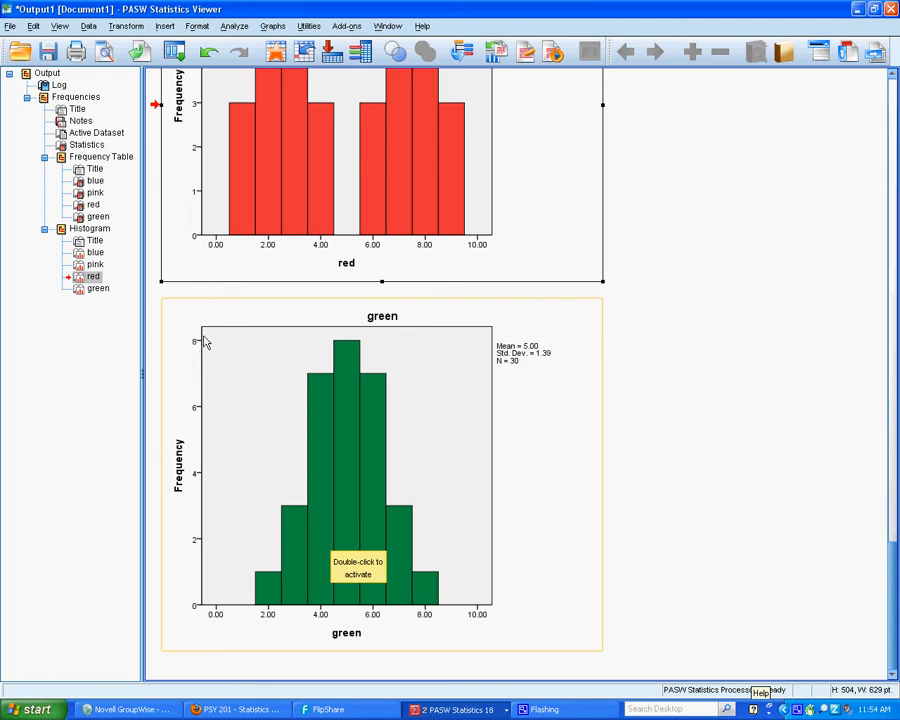
pyautogui.moveTo(196, 414)
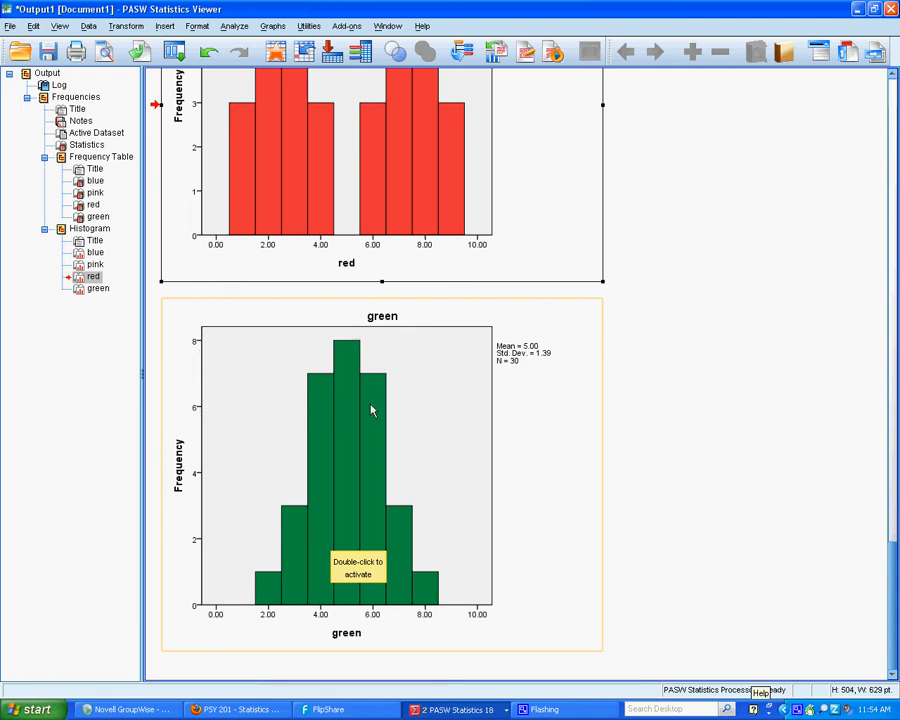
pyautogui.moveTo(308, 512)
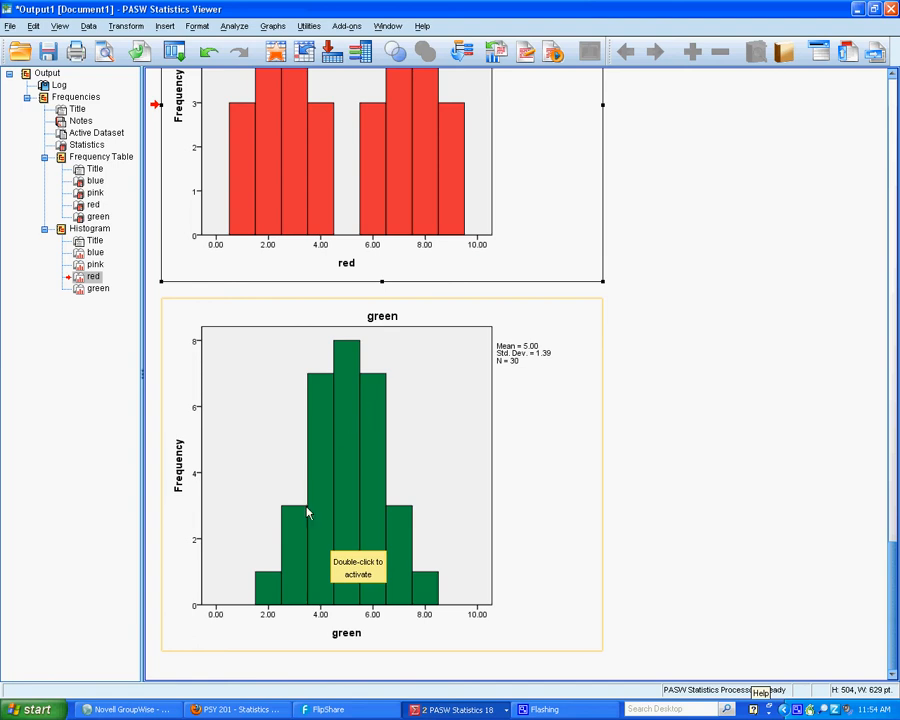
pyautogui.moveTo(332, 408)
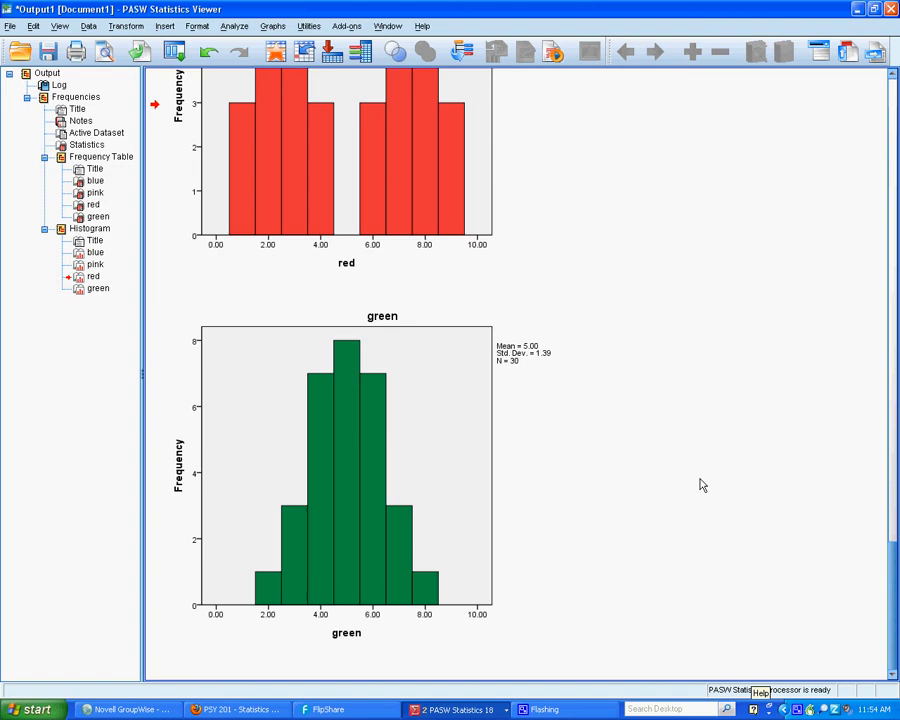
pyautogui.scroll(-3)
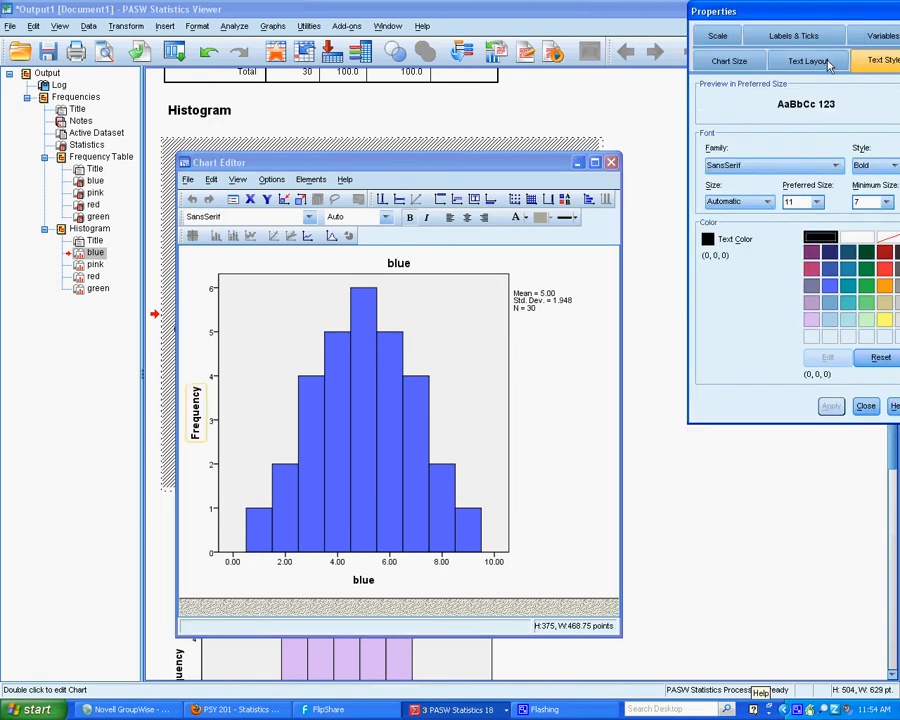
pyautogui.click(716, 60)
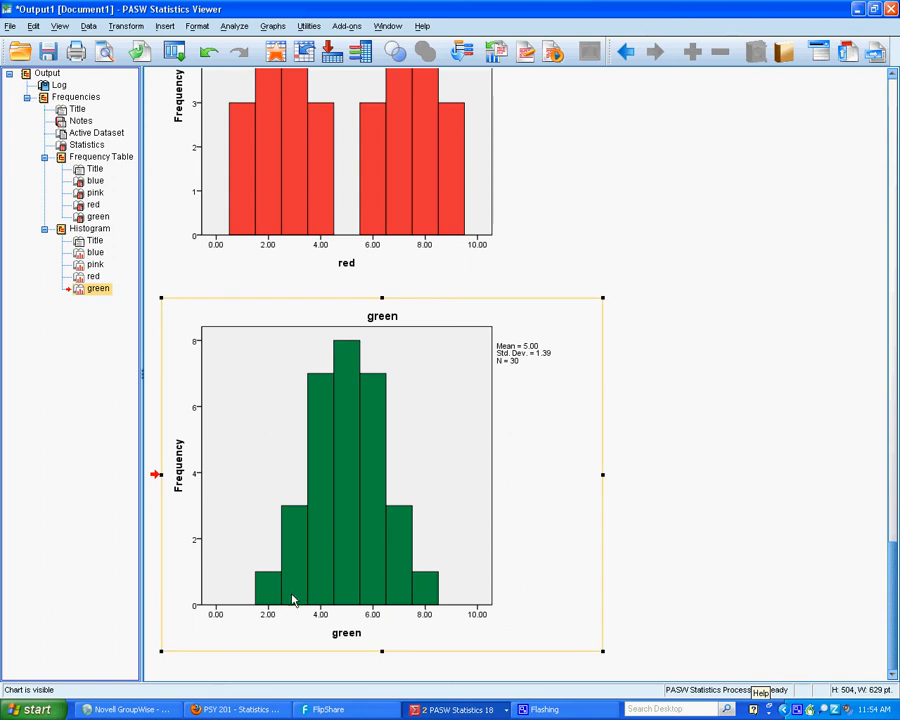
pyautogui.moveTo(370, 468)
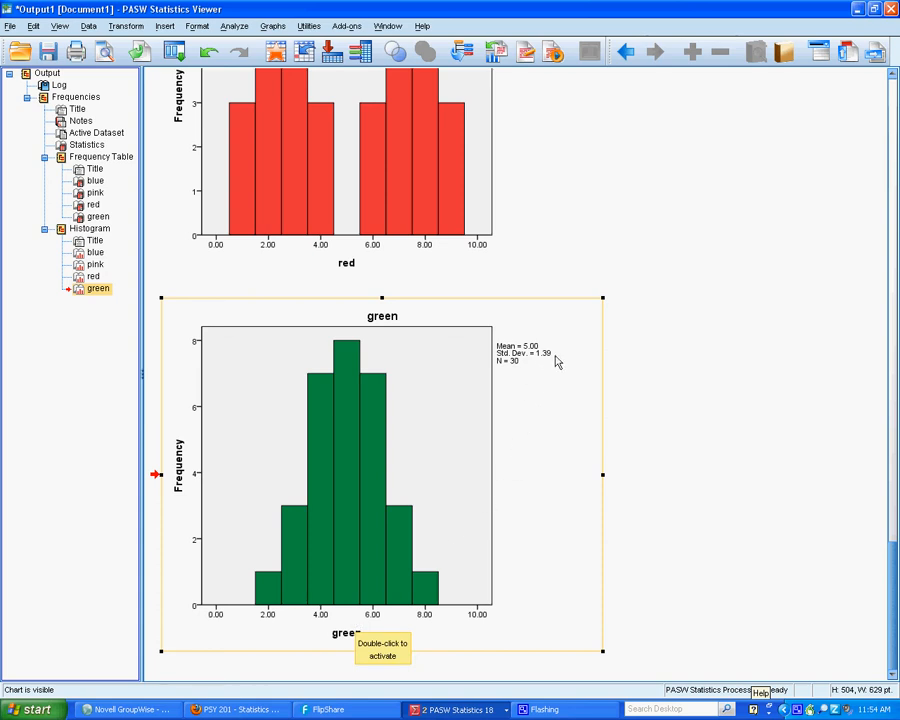
pyautogui.moveTo(556, 362)
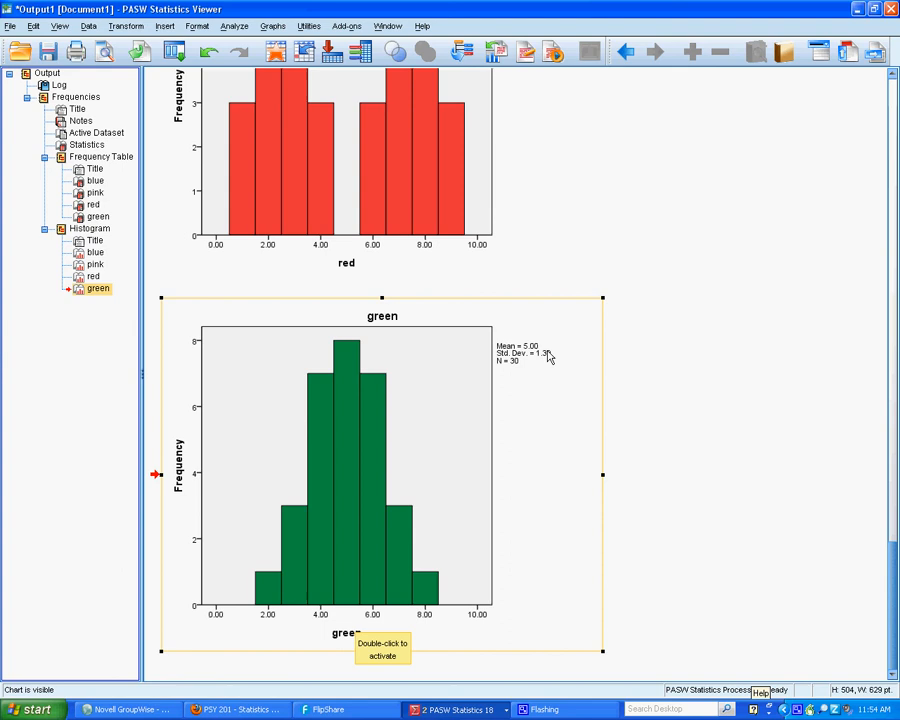
pyautogui.moveTo(268, 580)
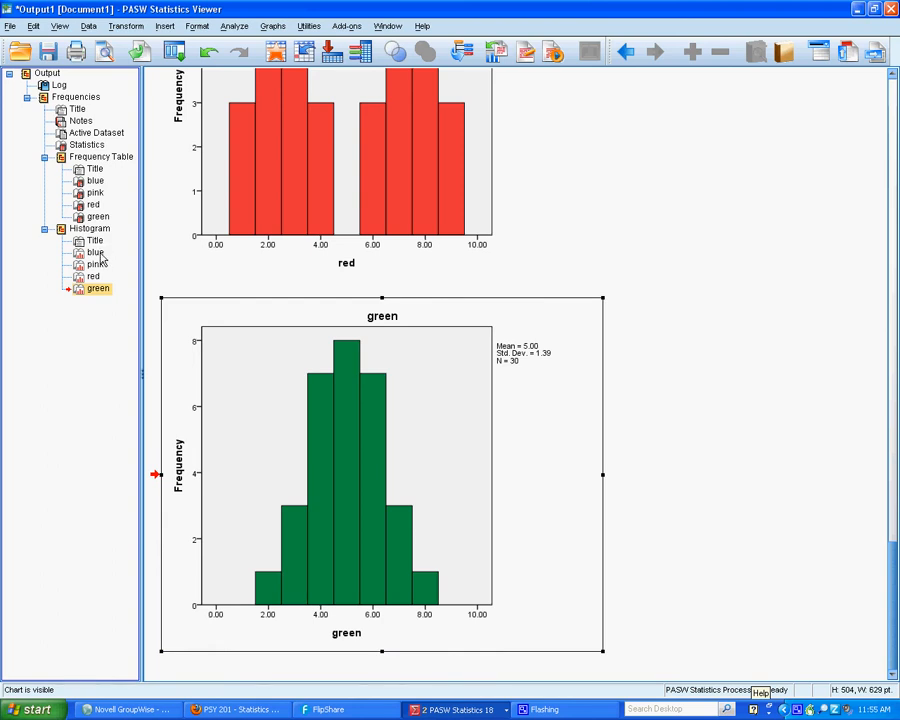
# Reopen the pink histogram briefly to check its axis and close it again
pyautogui.click(94, 252)
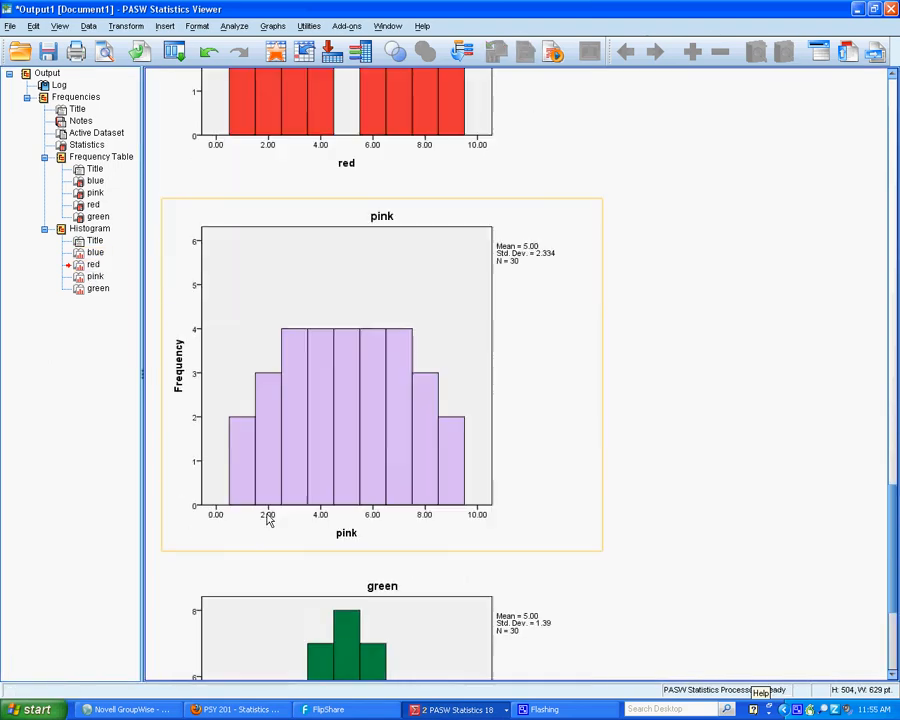
pyautogui.doubleClick(382, 376)
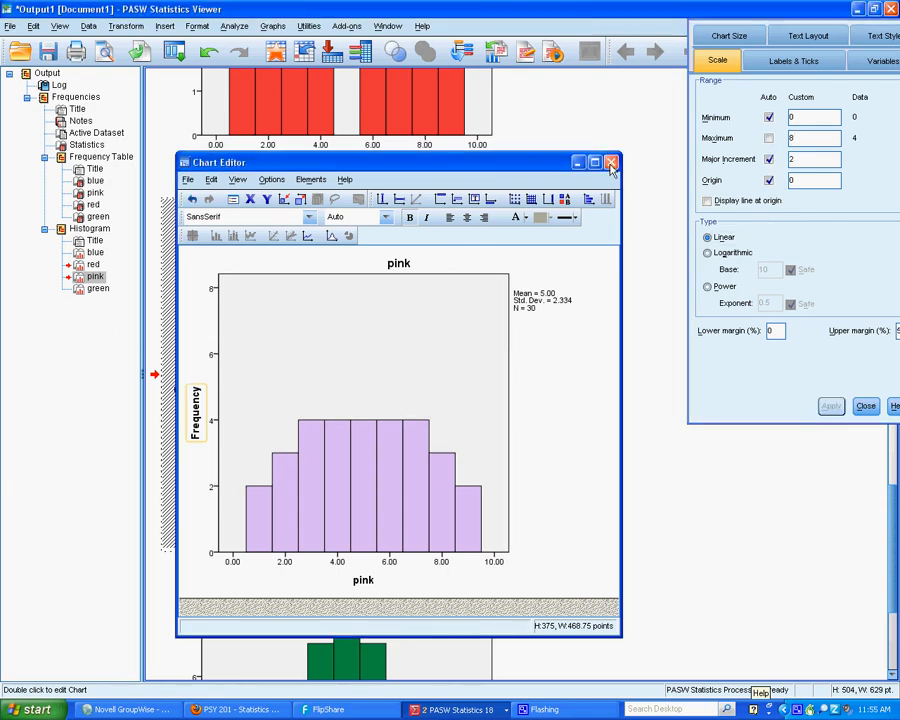
pyautogui.click(612, 162)
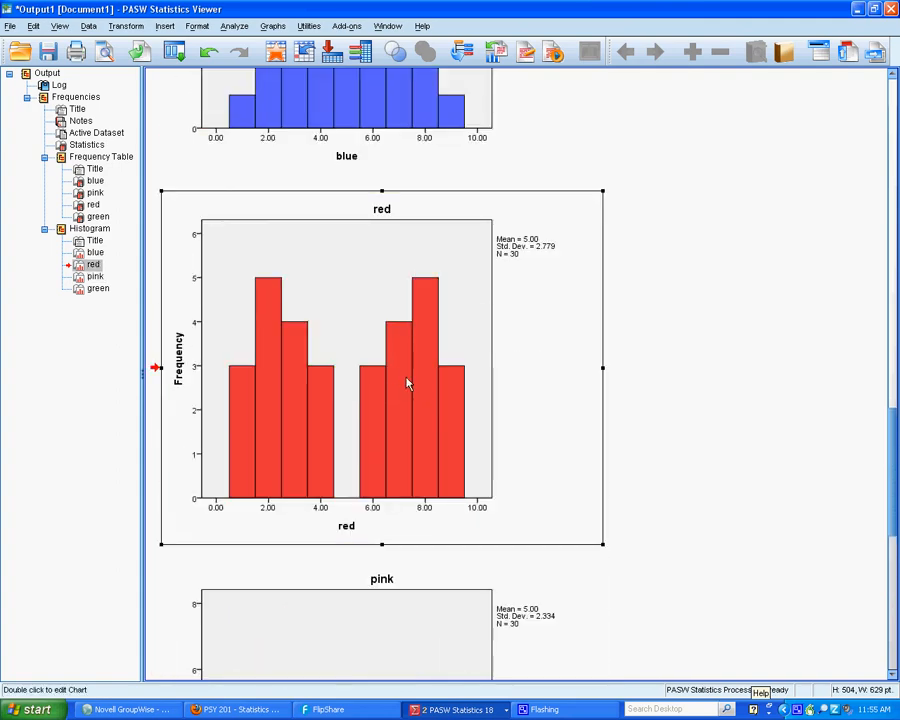
# Set the red histogram's frequency axis maximum to the common value of 8
pyautogui.doubleClick(380, 368)
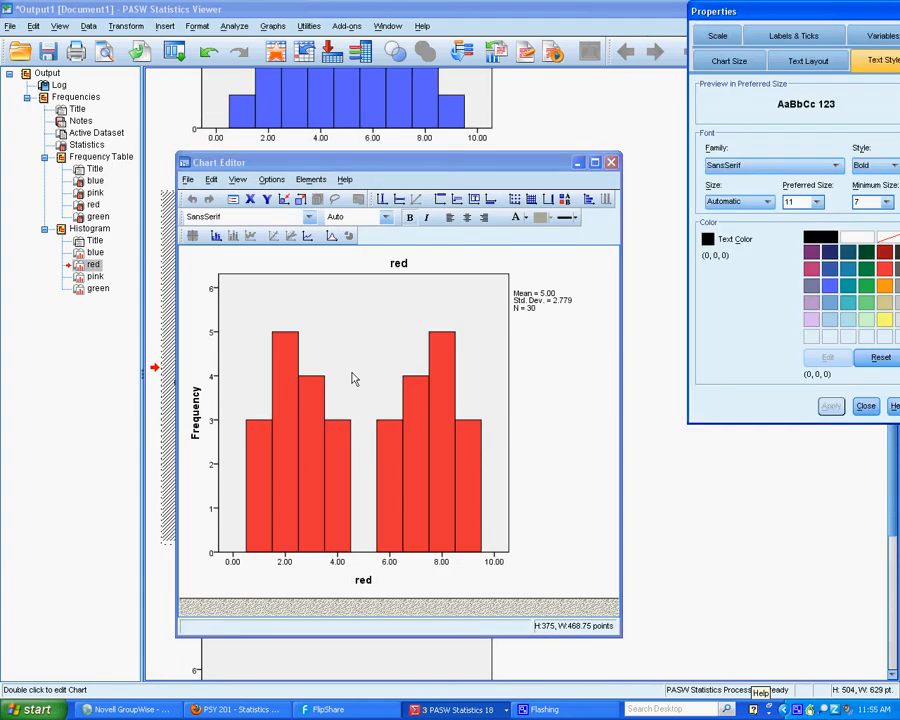
pyautogui.click(716, 36)
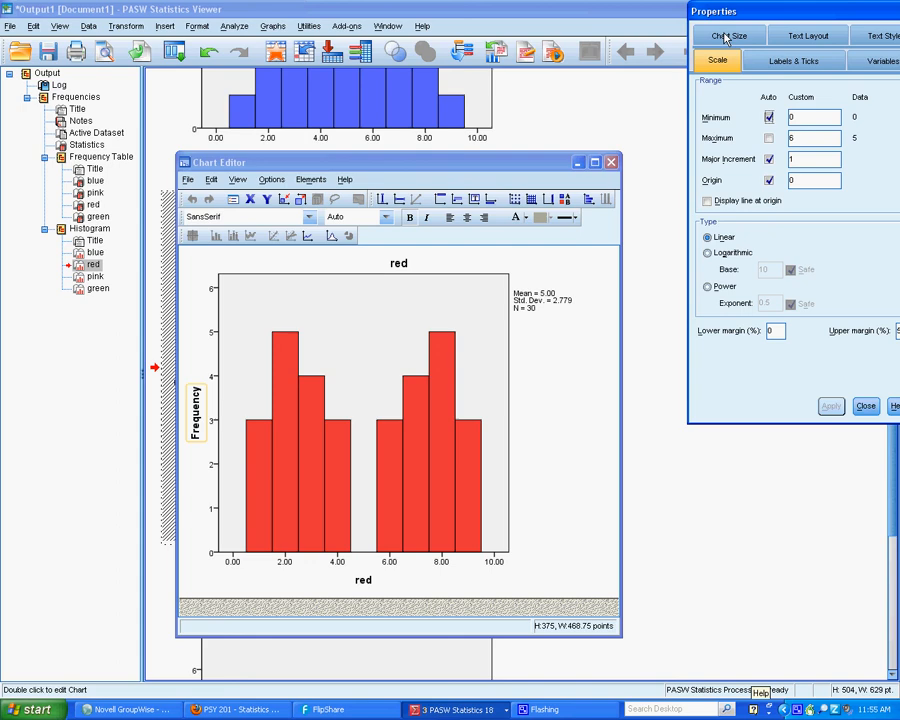
pyautogui.click(768, 138)
pyautogui.write('8')
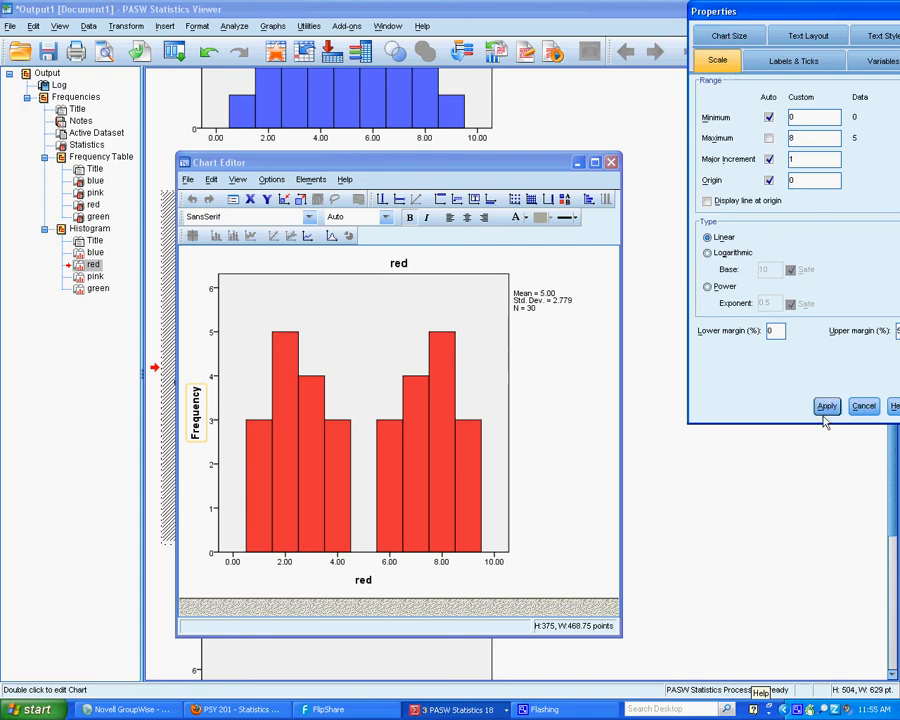
pyautogui.click(828, 406)
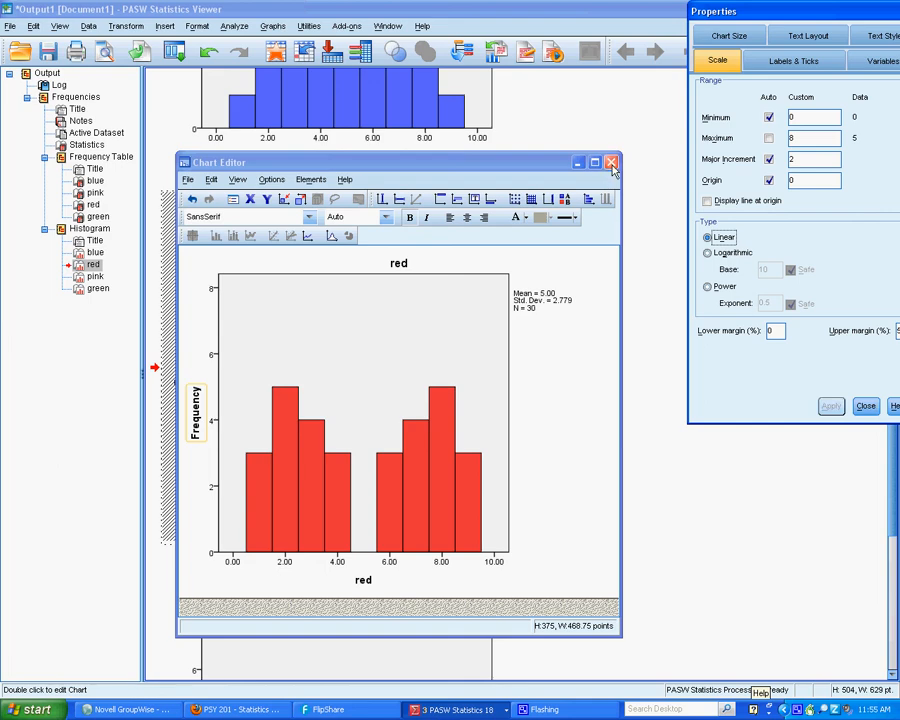
pyautogui.click(612, 162)
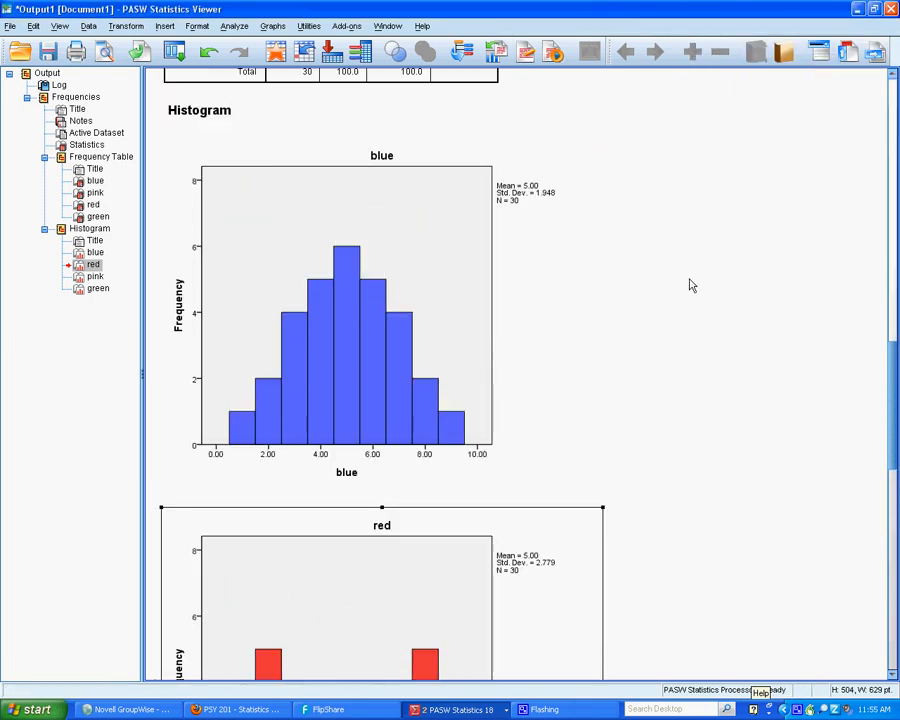